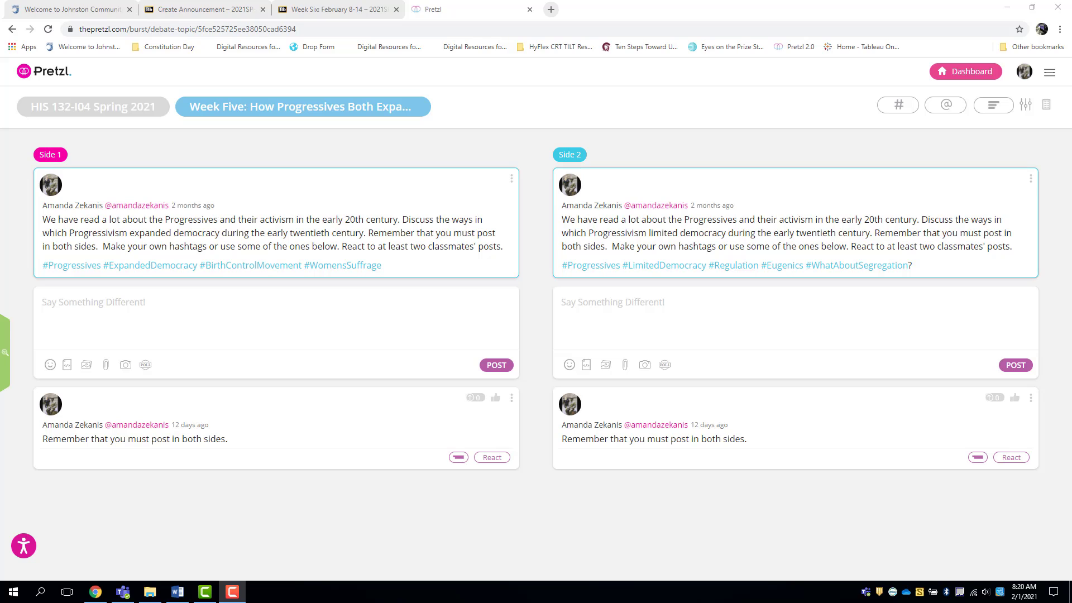
pyautogui.moveTo(760, 579)
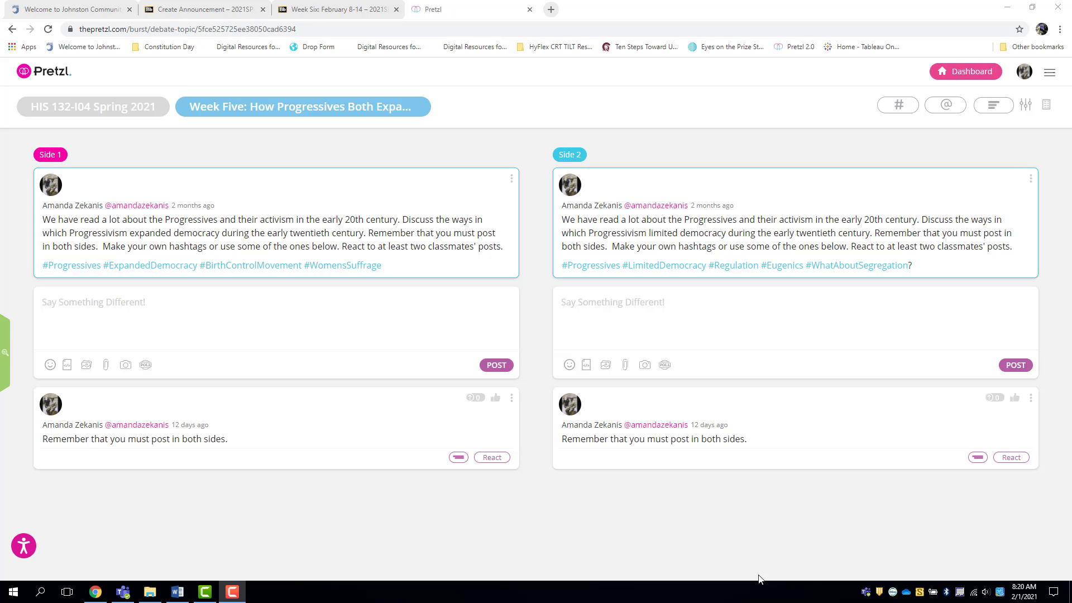
pyautogui.moveTo(779, 538)
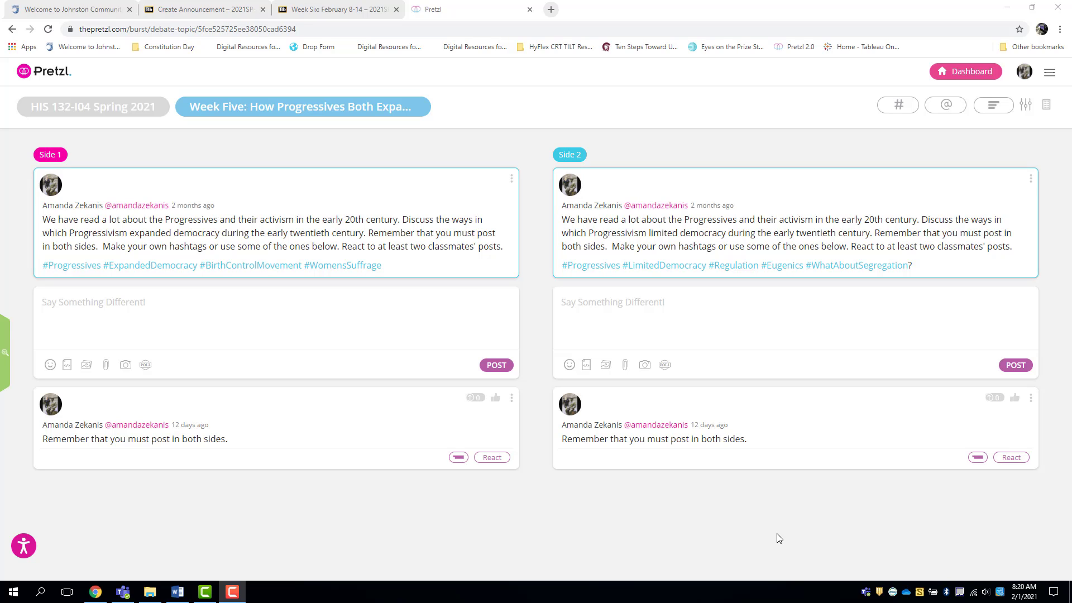
pyautogui.moveTo(771, 502)
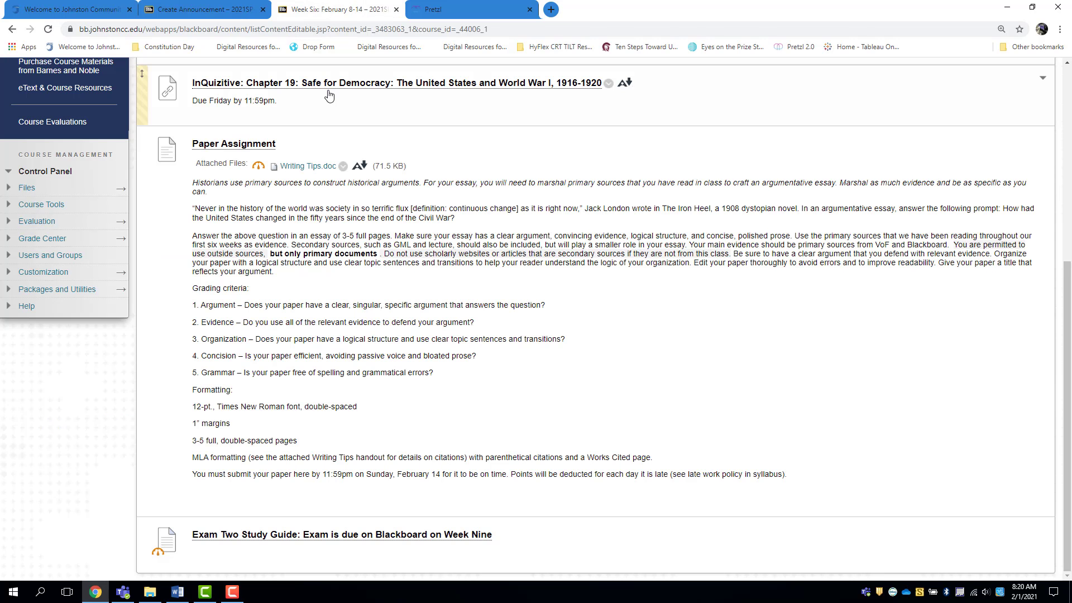
# Open the Writing Tips.doc attachment under the Paper Assignment in Word
pyautogui.scroll(3)
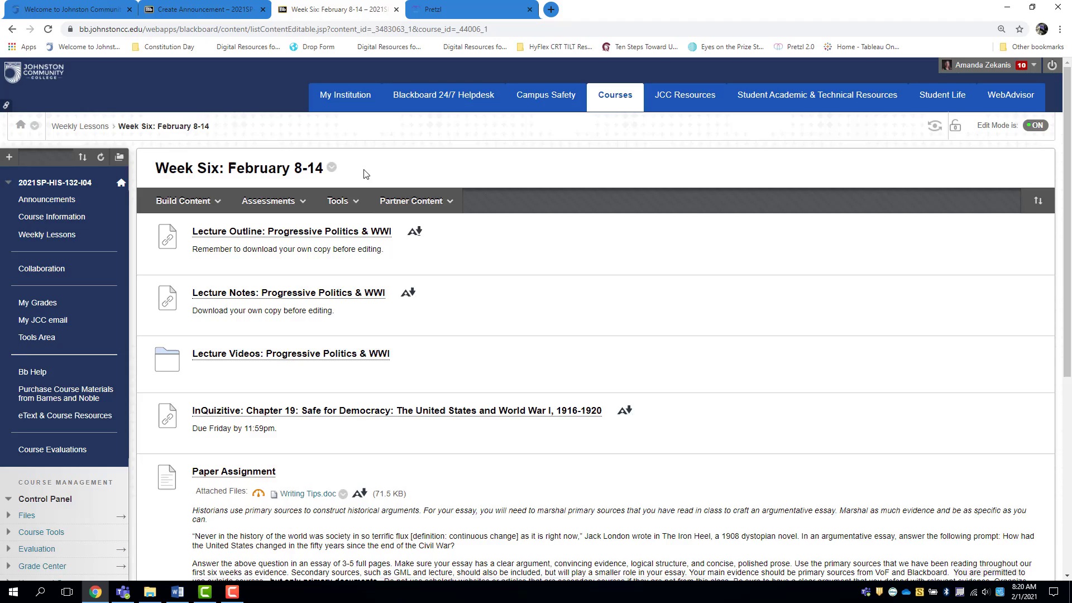
pyautogui.scroll(-3)
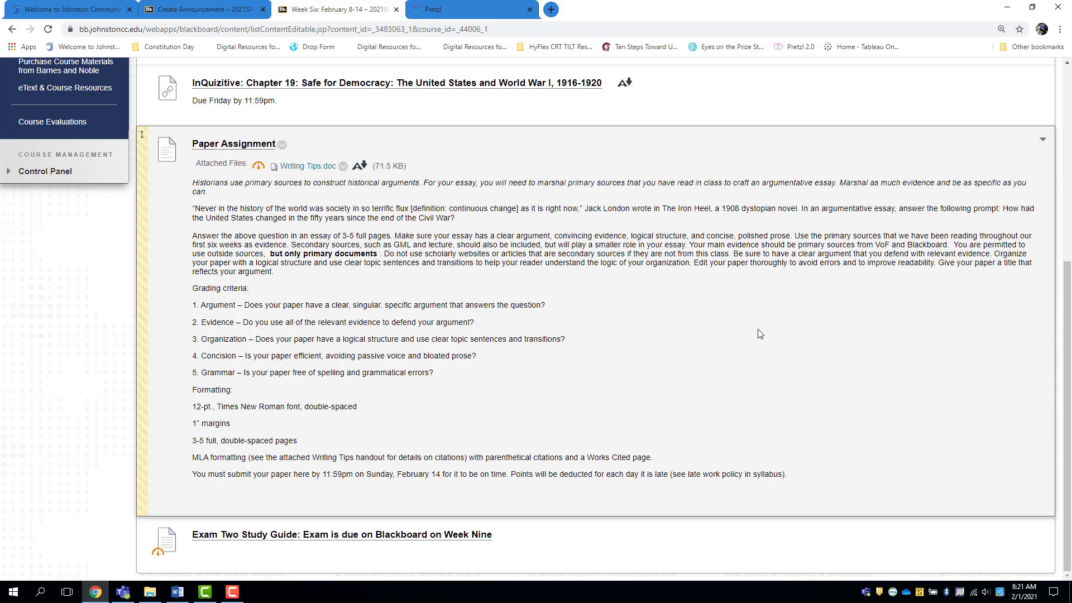
pyautogui.moveTo(305, 166)
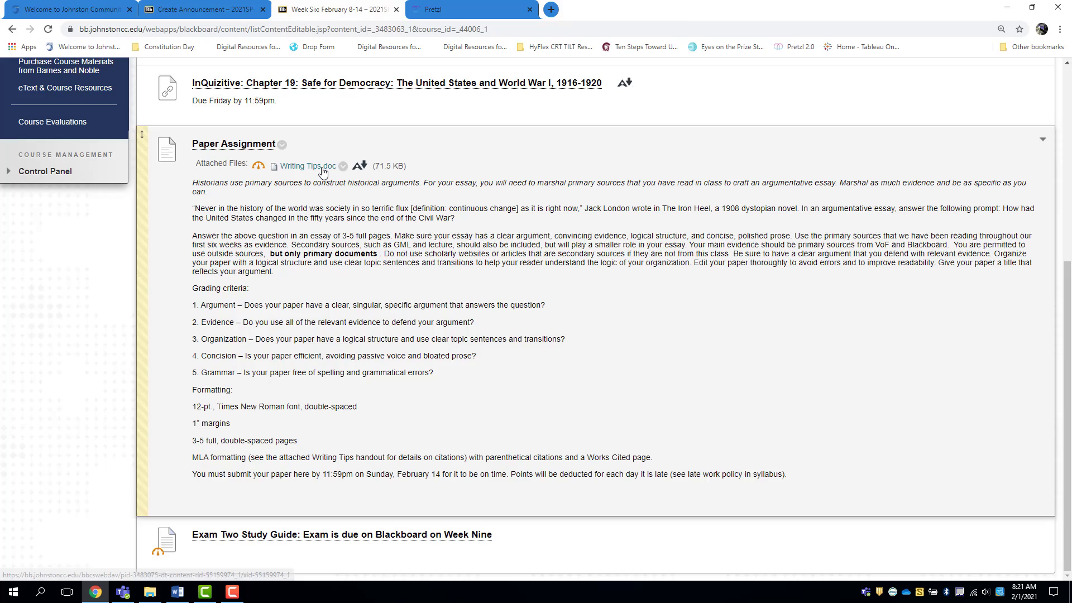
pyautogui.click(307, 165)
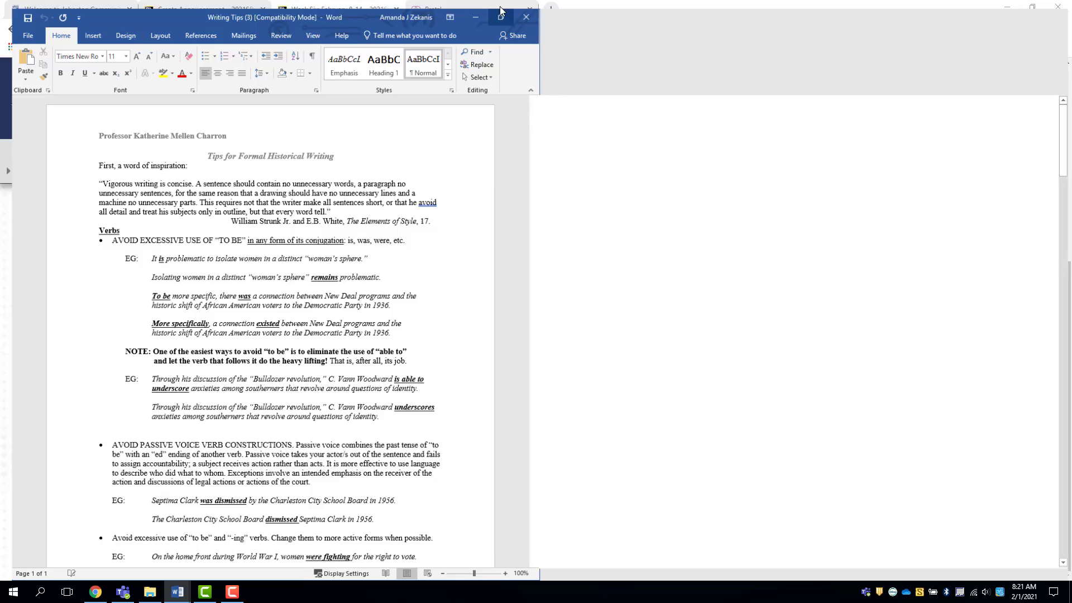
# Maximize Word, zoom the handout to 120%, and read down to page 2
pyautogui.click(501, 16)
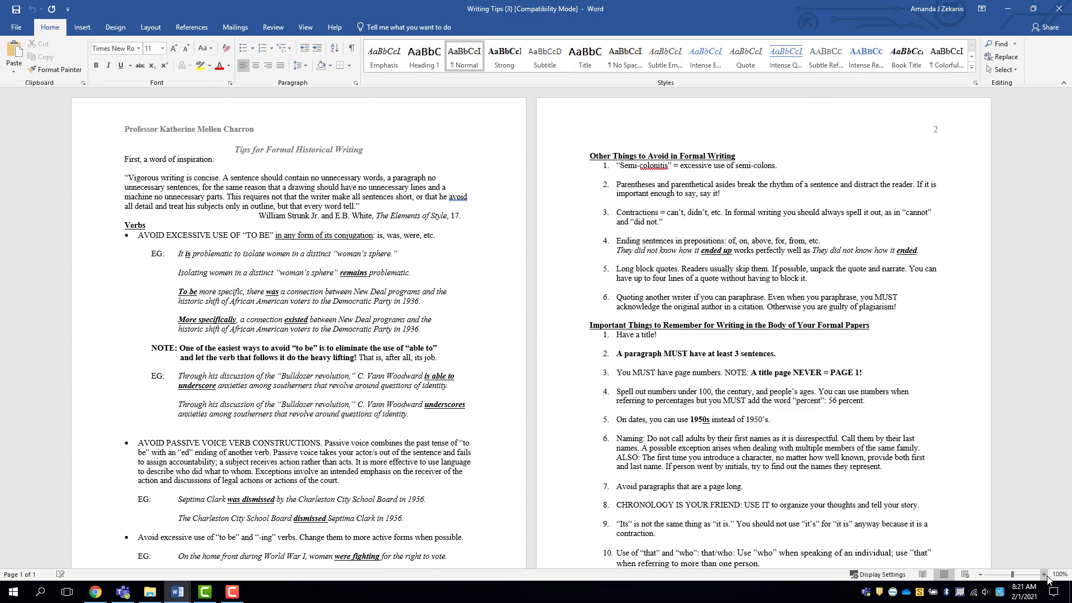
pyautogui.click(1045, 574)
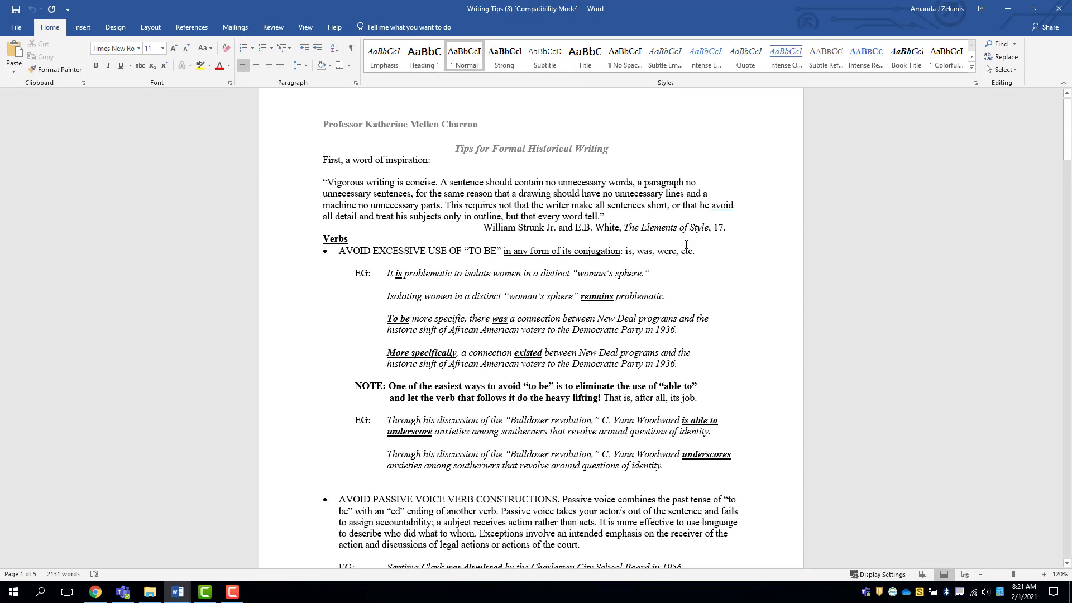
pyautogui.scroll(-3)
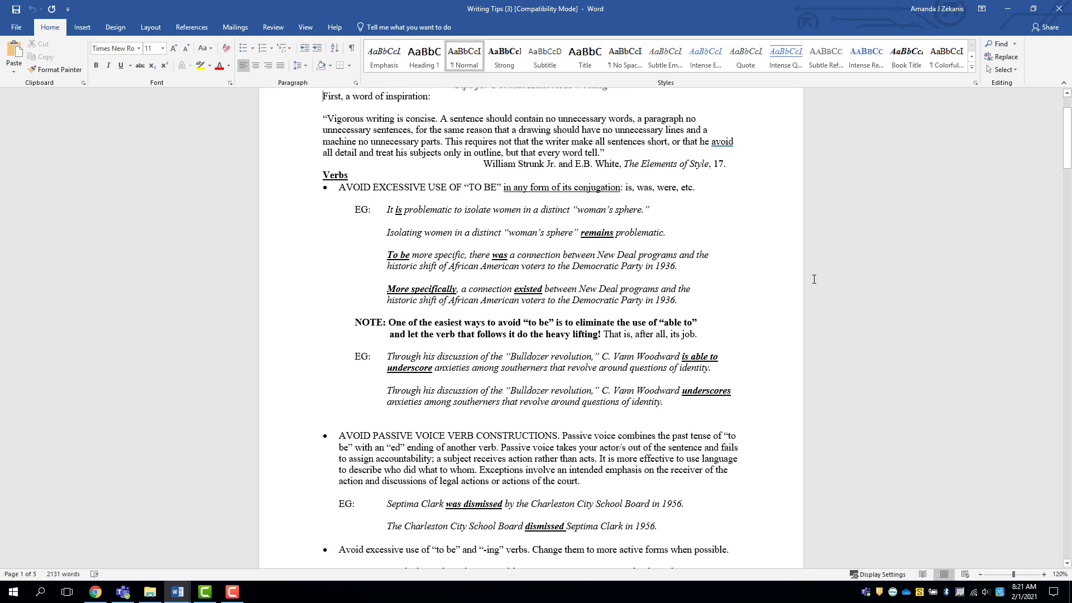
pyautogui.scroll(-3)
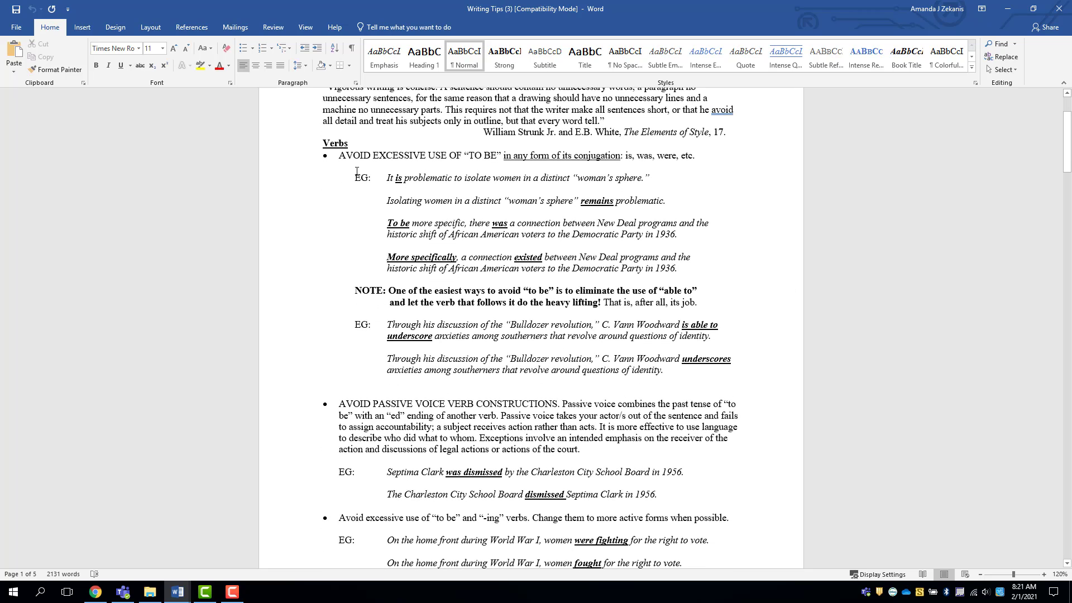
pyautogui.moveTo(621, 171)
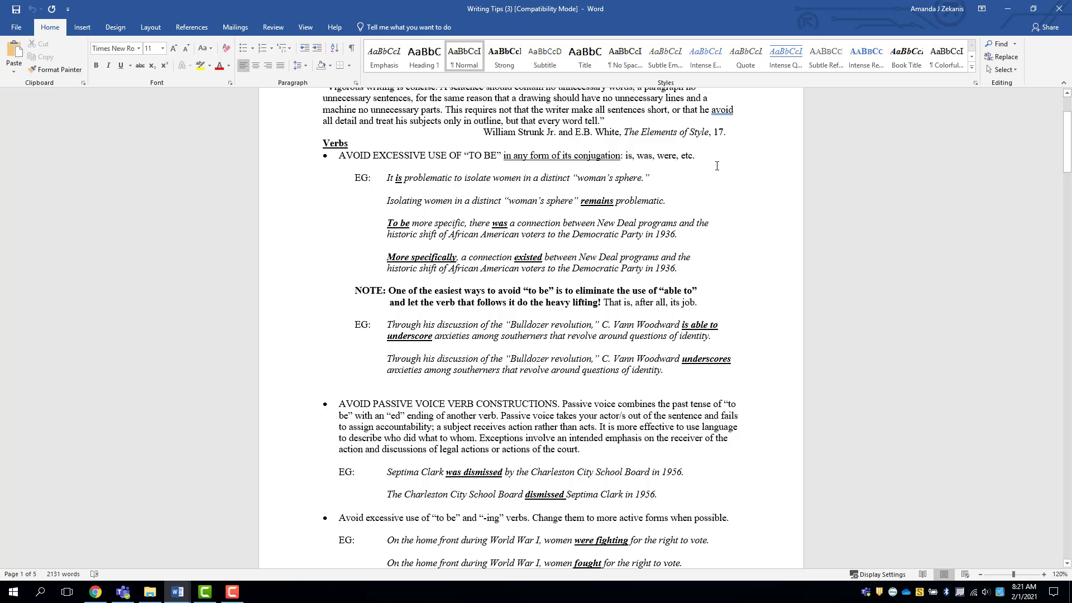
pyautogui.moveTo(714, 180)
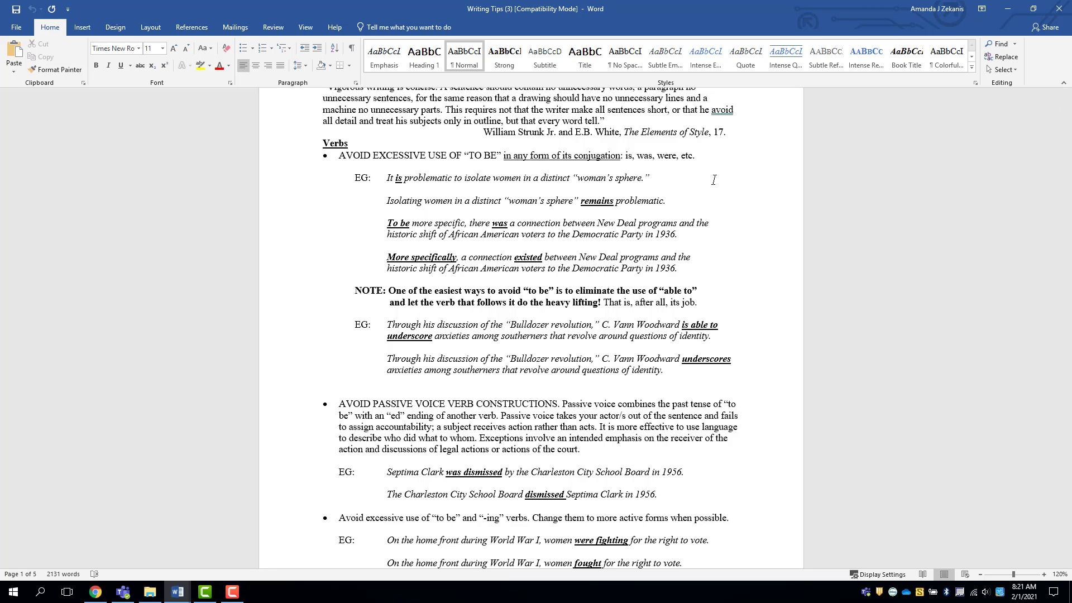
pyautogui.scroll(-3)
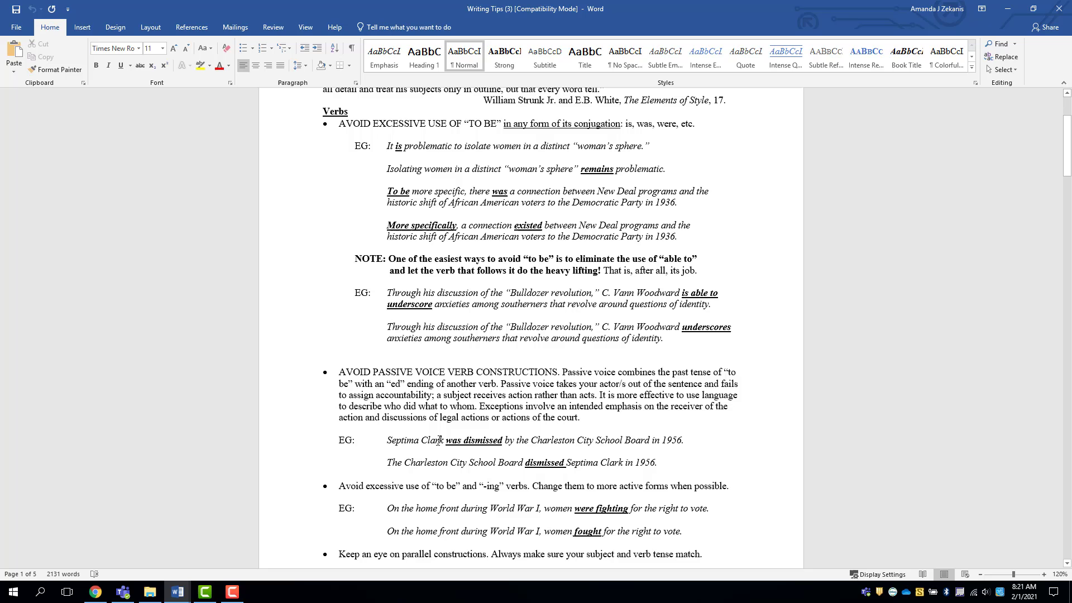
pyautogui.moveTo(559, 391)
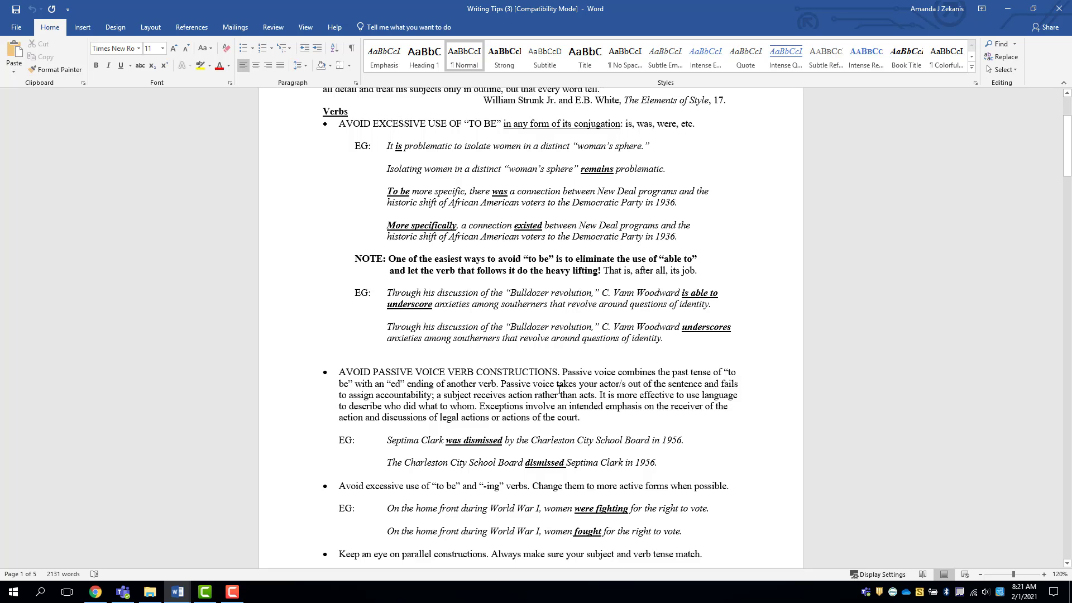
pyautogui.scroll(-3)
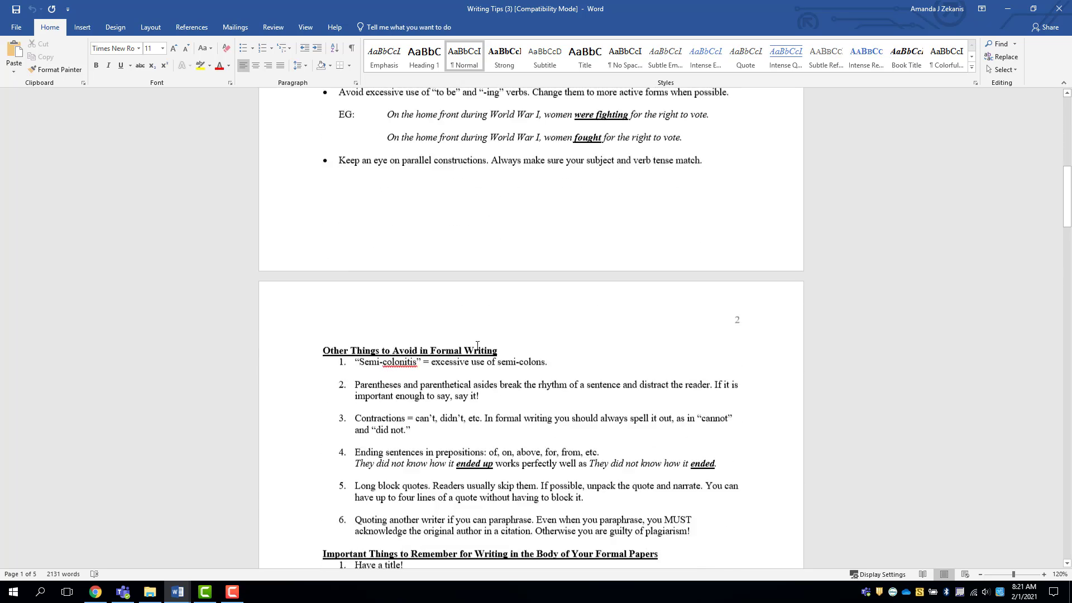
pyautogui.scroll(-3)
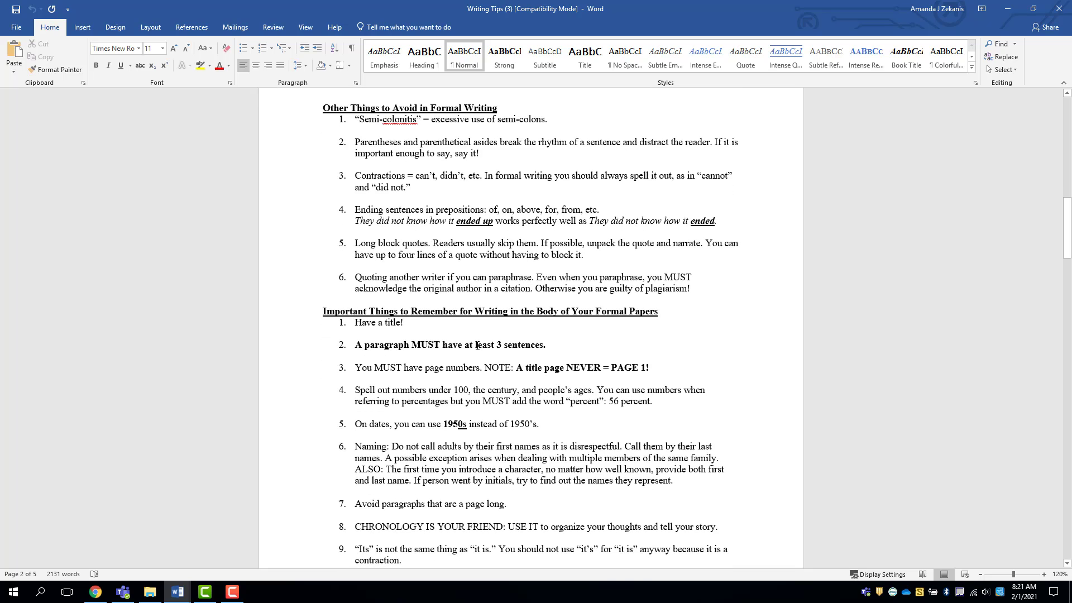
pyautogui.scroll(-3)
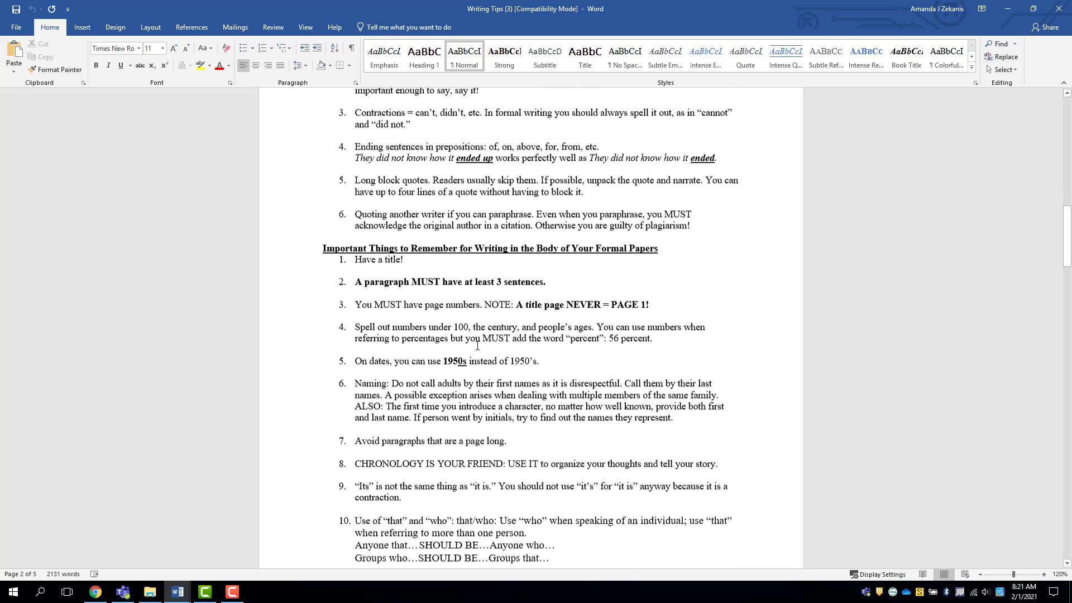
pyautogui.scroll(-3)
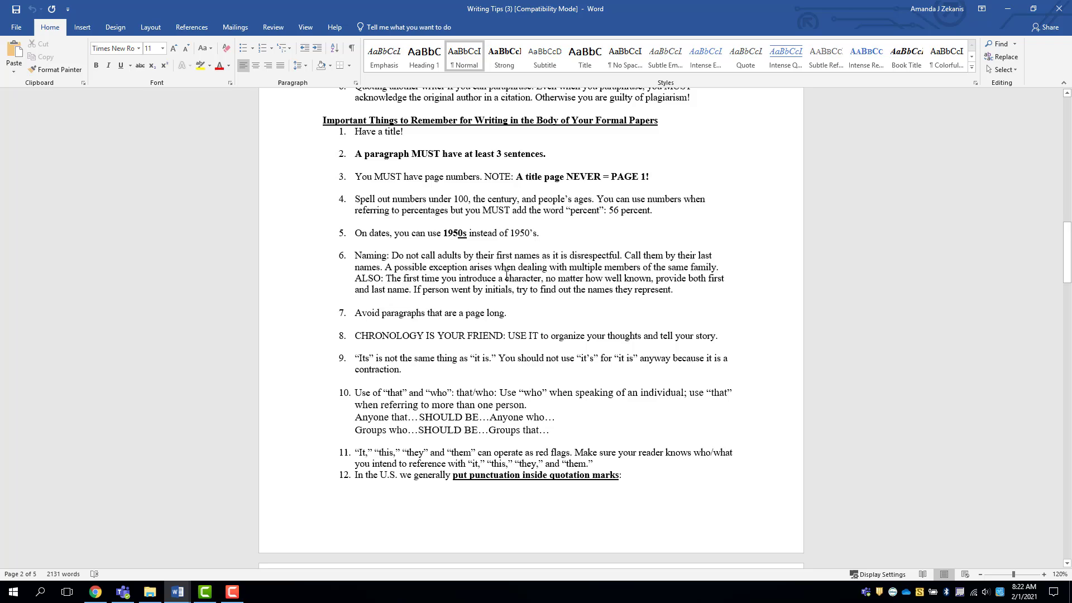
pyautogui.scroll(-3)
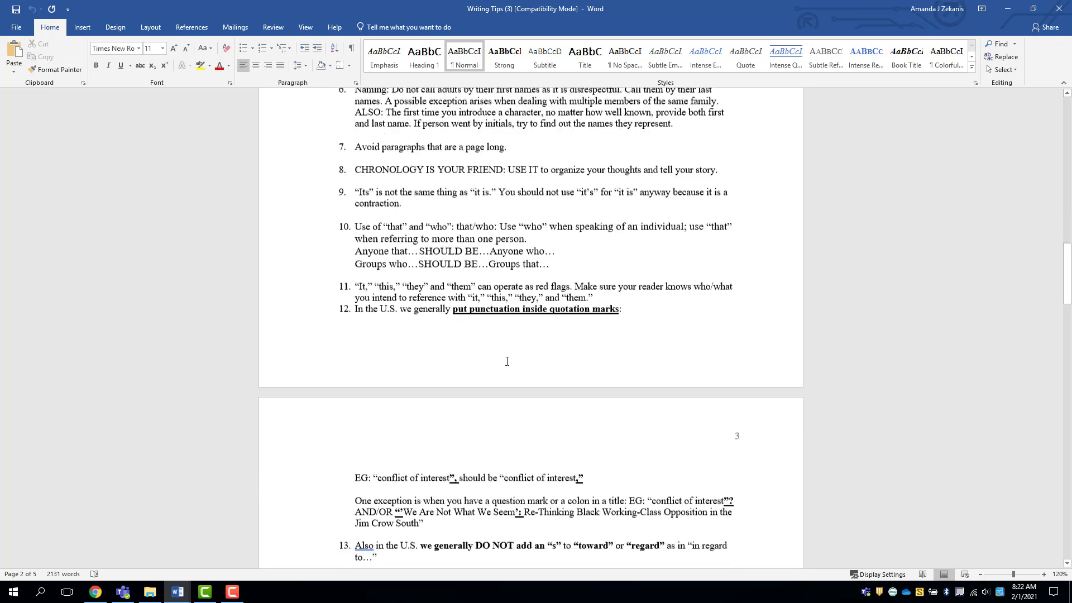
pyautogui.scroll(-3)
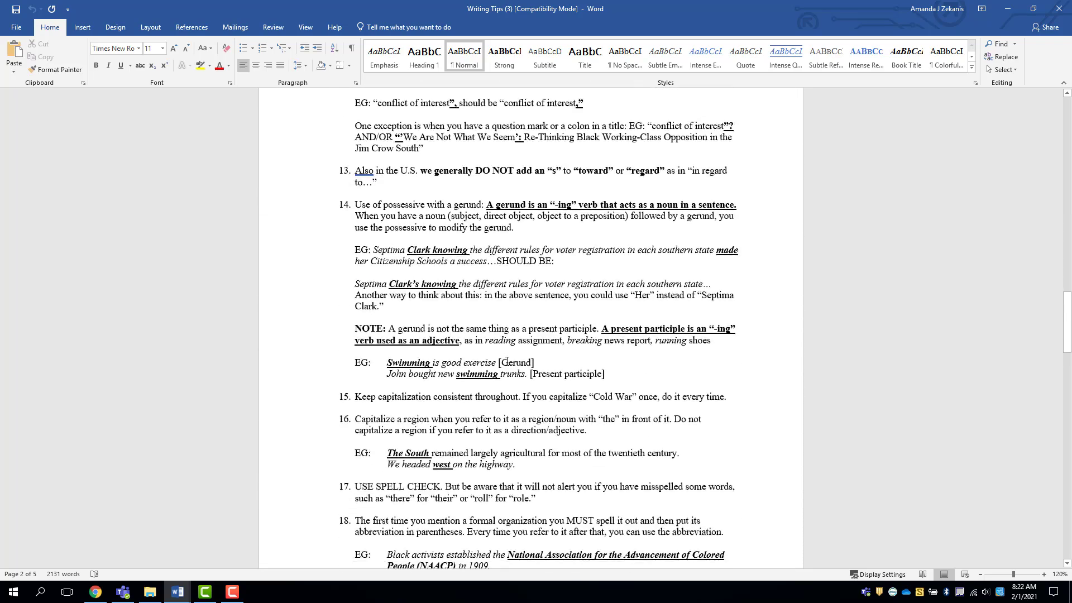
pyautogui.scroll(-3)
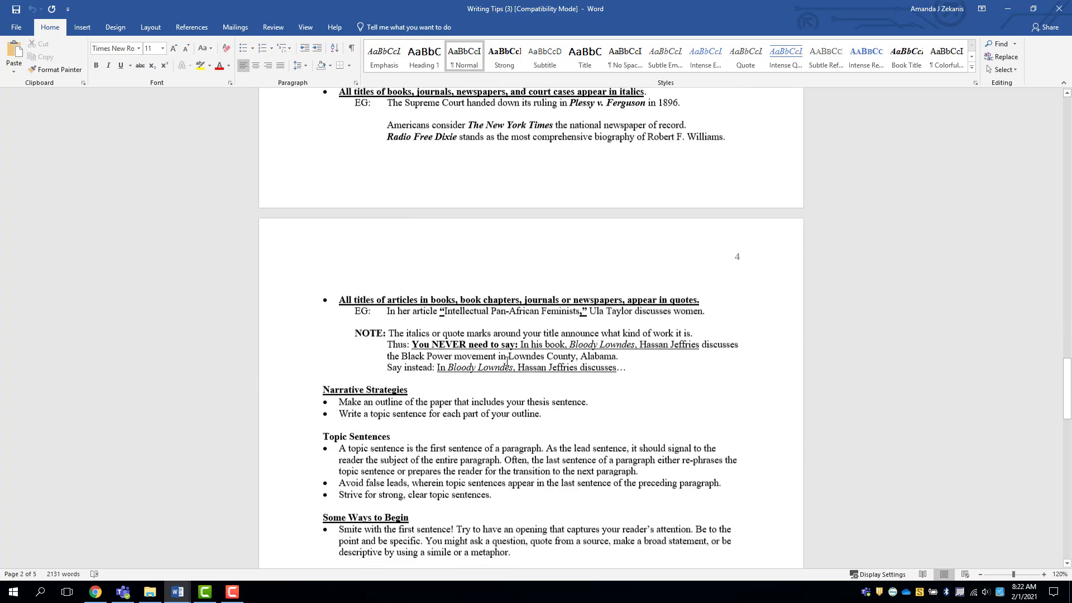
pyautogui.scroll(-3)
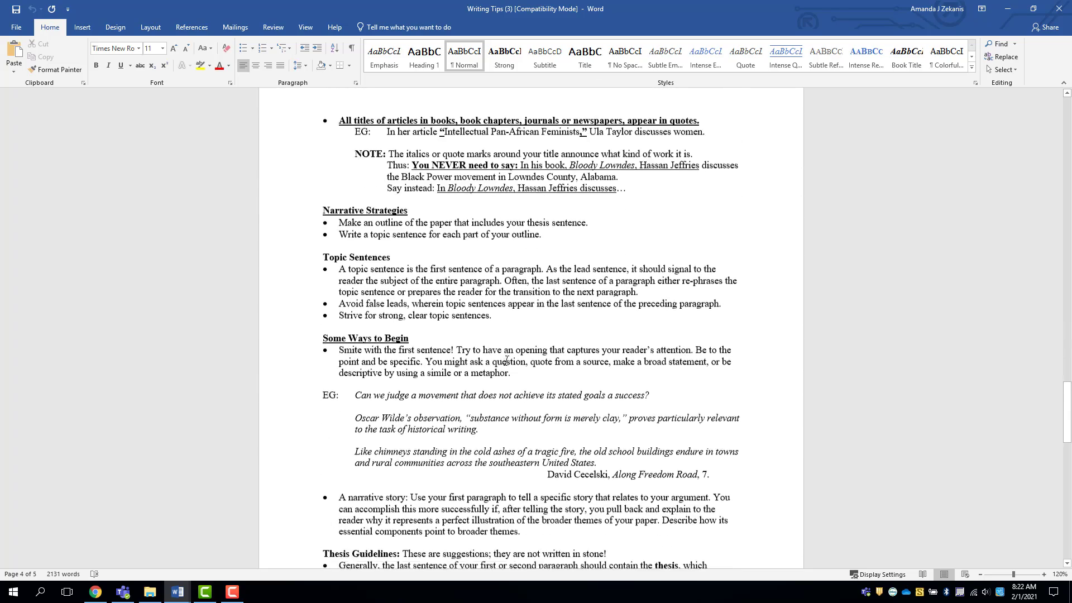
pyautogui.scroll(-3)
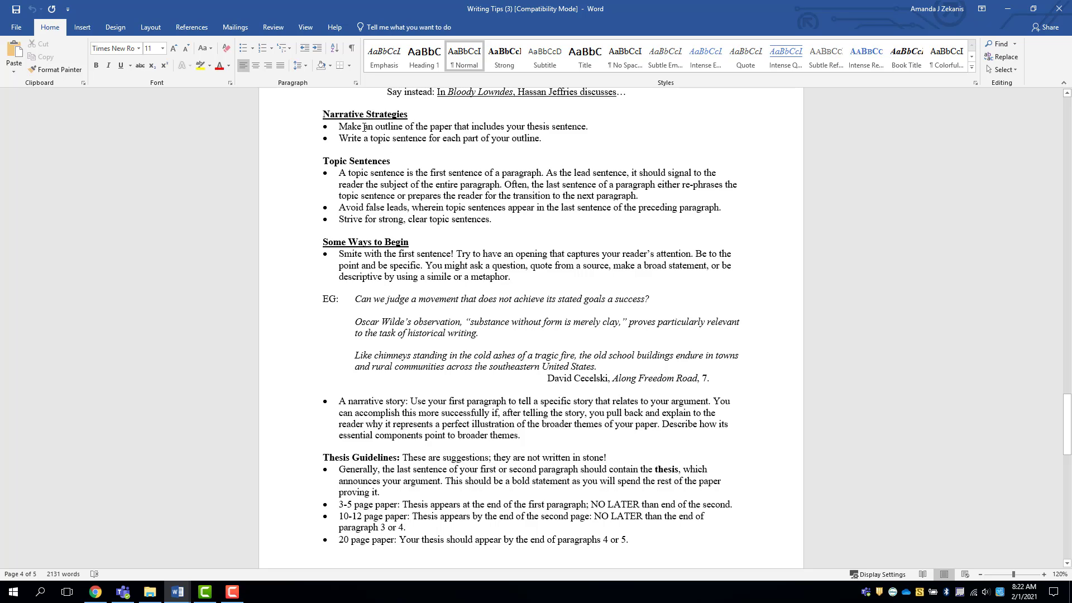
pyautogui.scroll(-3)
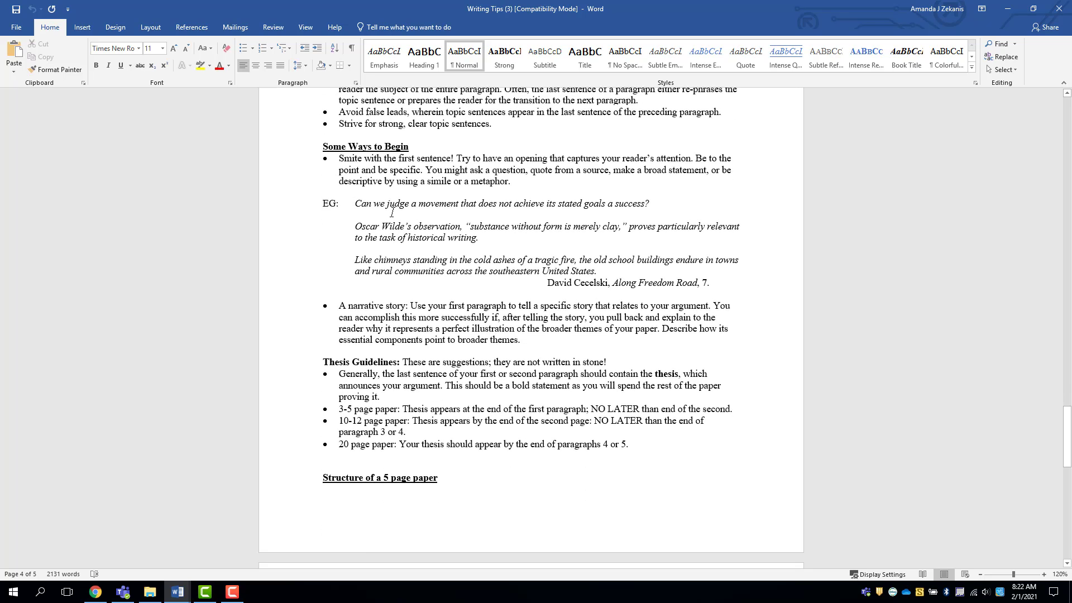
pyautogui.scroll(-3)
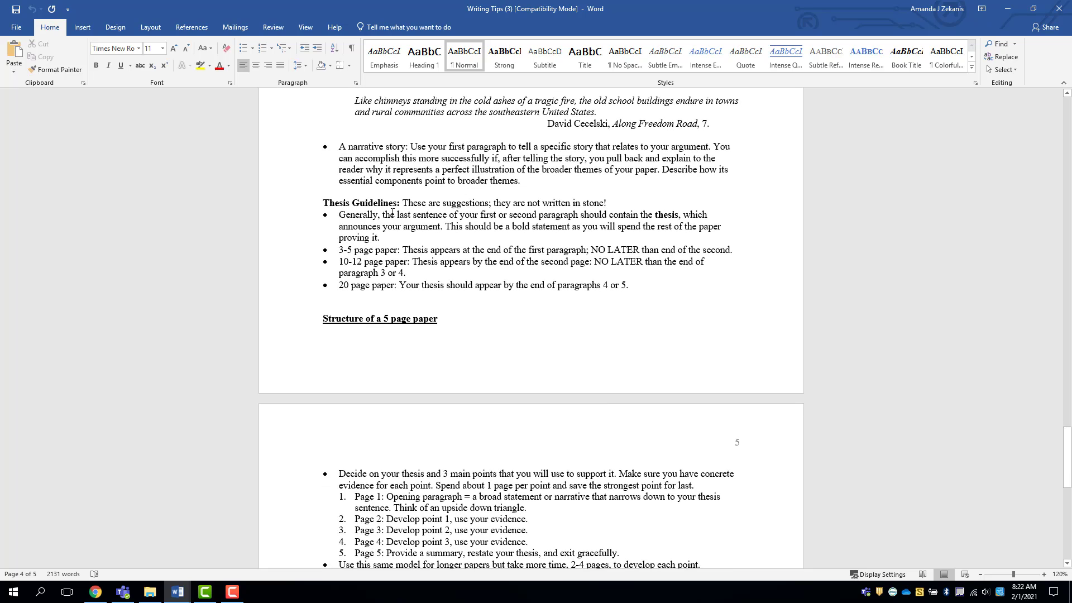
pyautogui.scroll(-3)
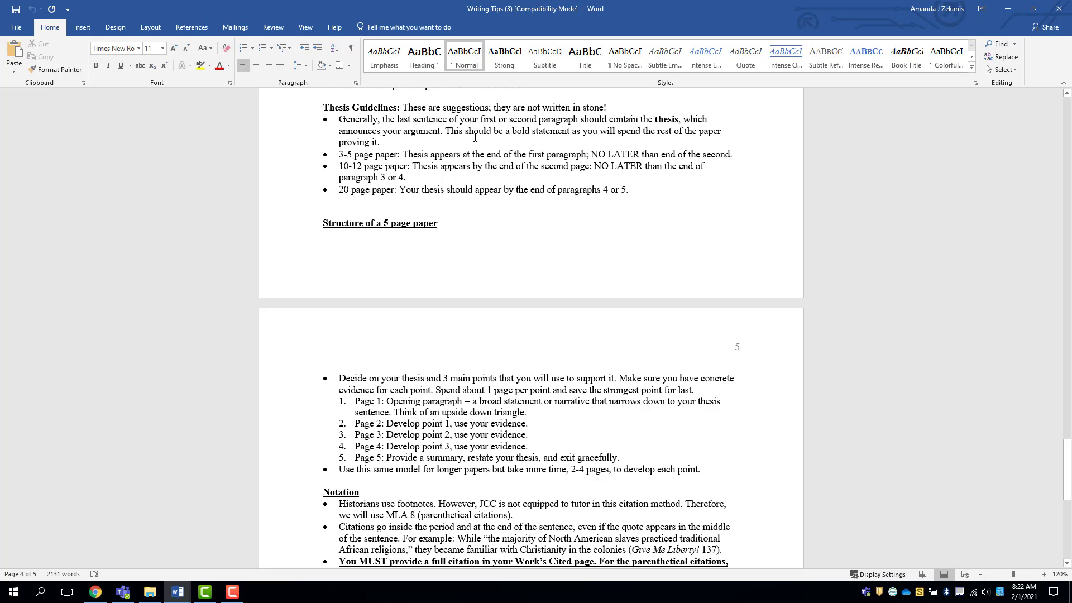
pyautogui.moveTo(457, 205)
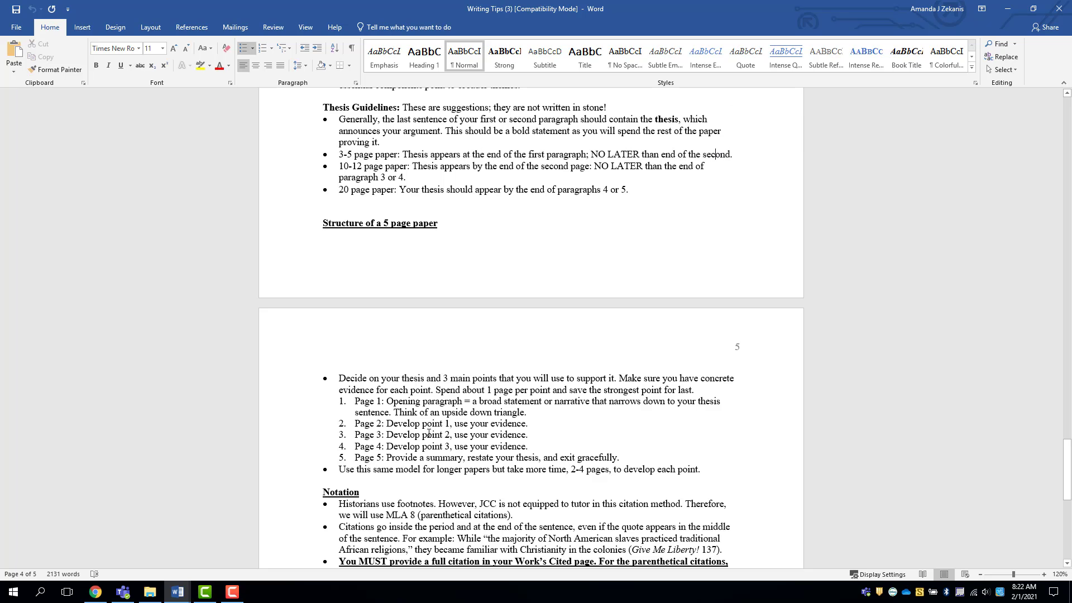
pyautogui.scroll(-3)
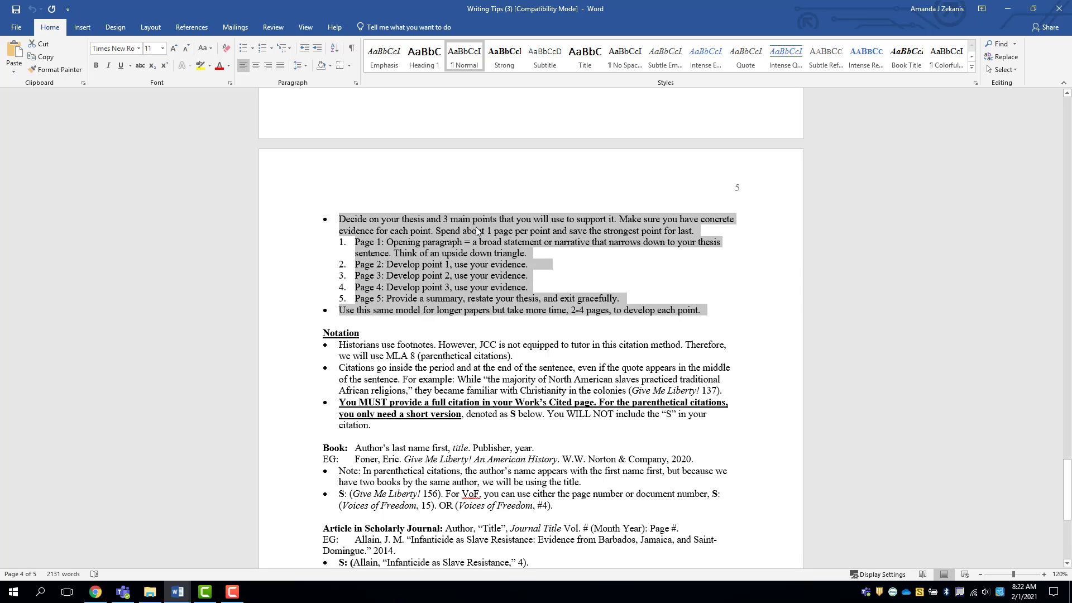
pyautogui.scroll(-3)
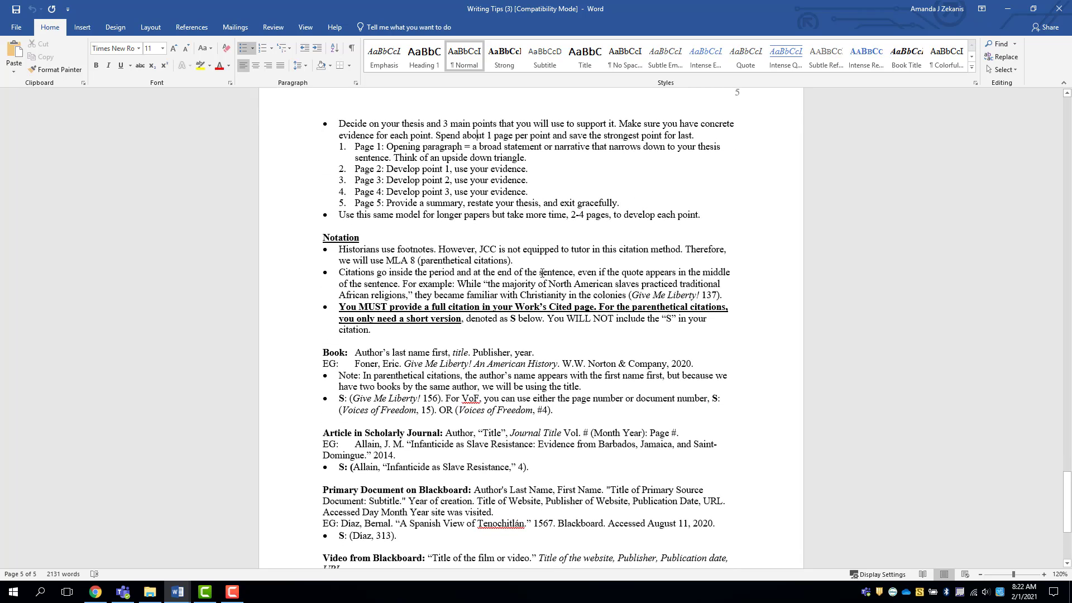
pyautogui.scroll(-3)
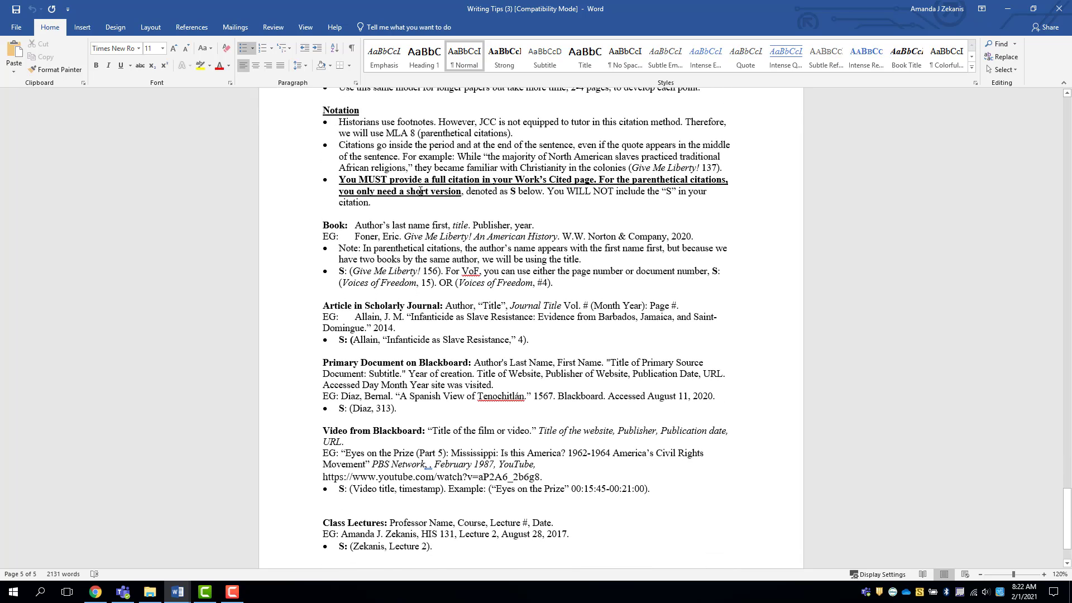
pyautogui.scroll(-3)
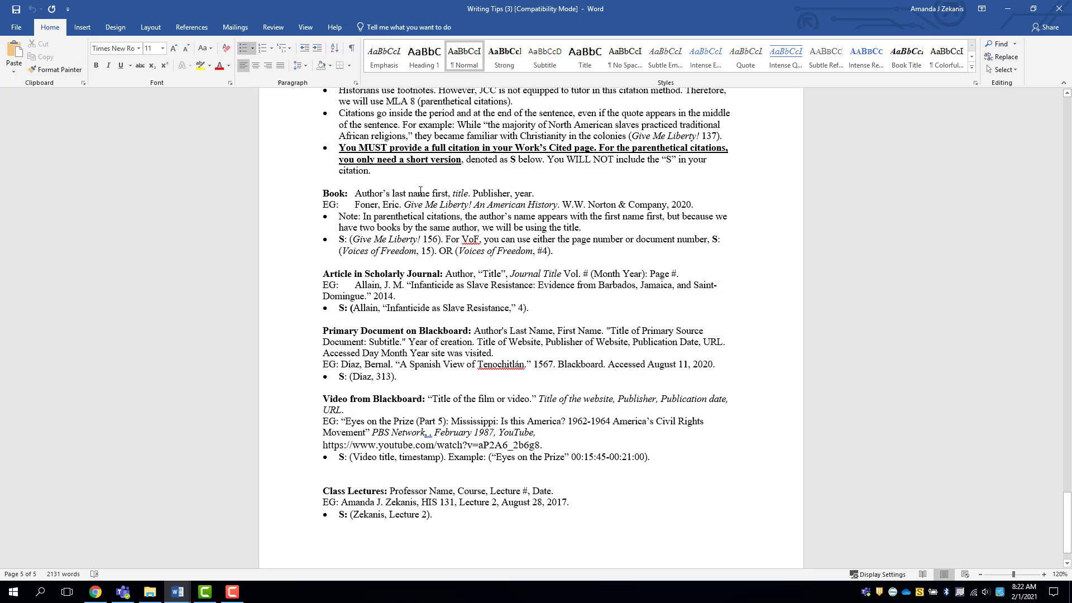
pyautogui.scroll(3)
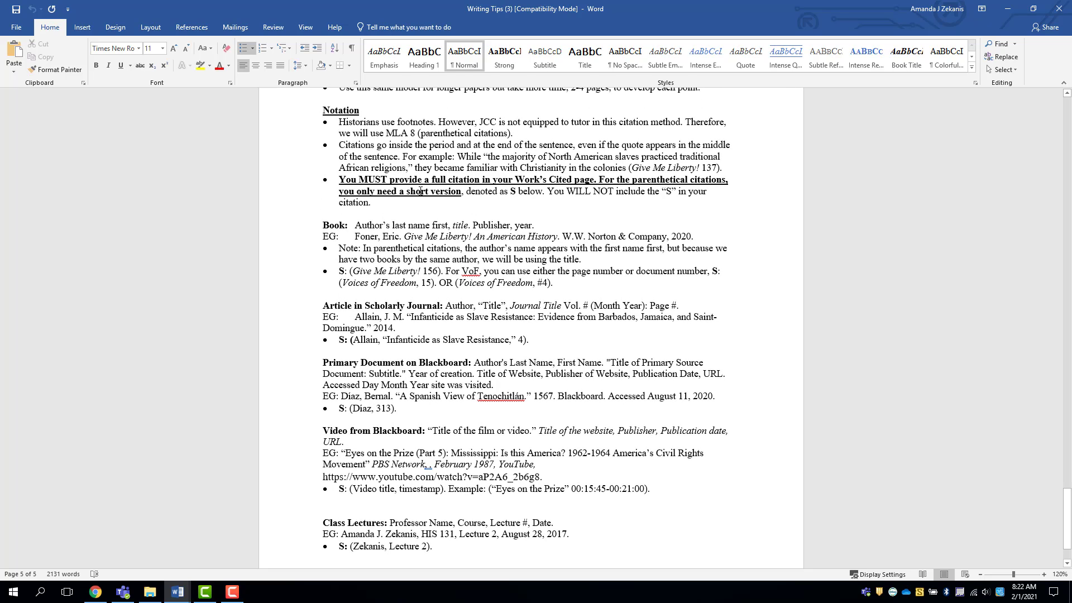
pyautogui.scroll(-3)
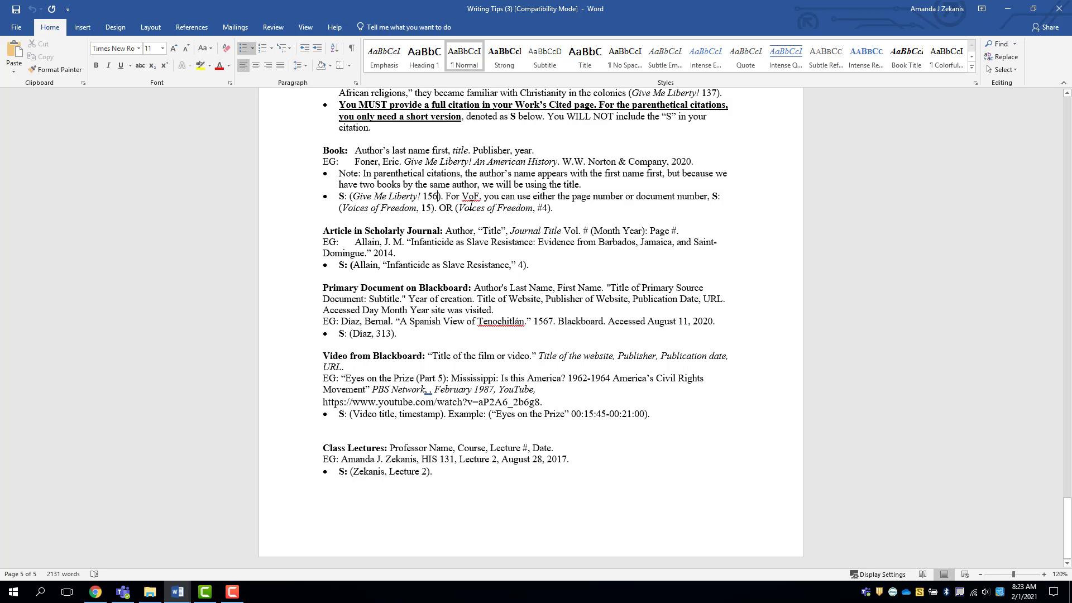
pyautogui.moveTo(473, 247)
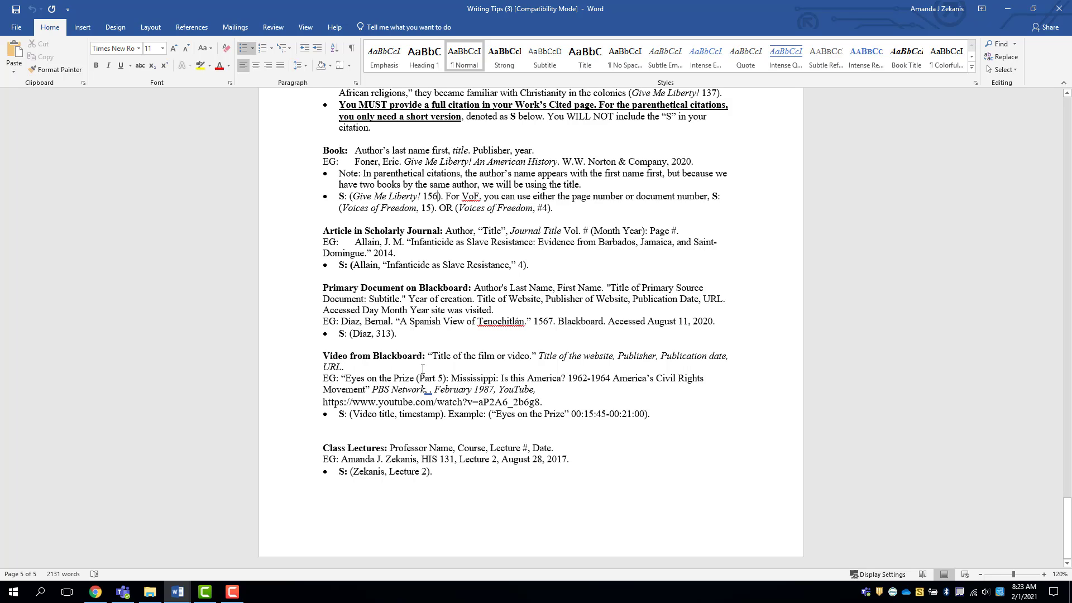
pyautogui.moveTo(478, 462)
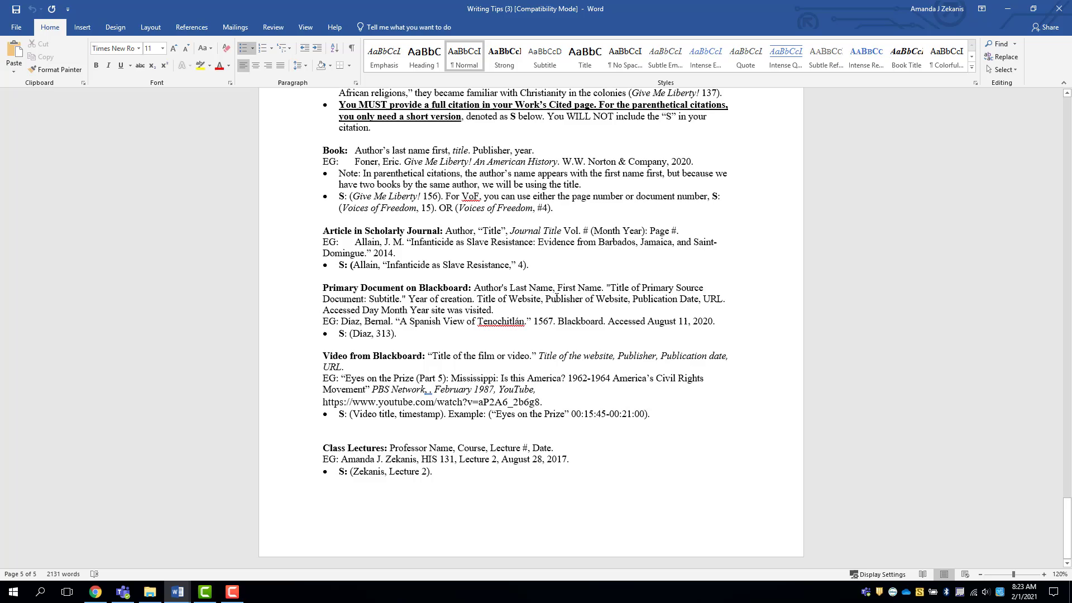
pyautogui.moveTo(496, 475)
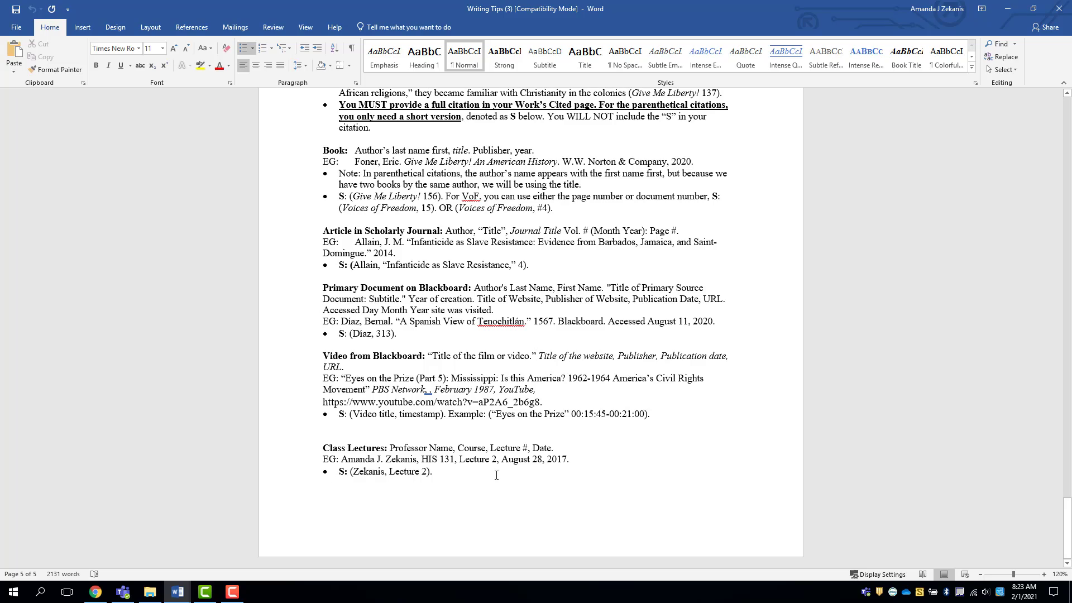
pyautogui.scroll(3)
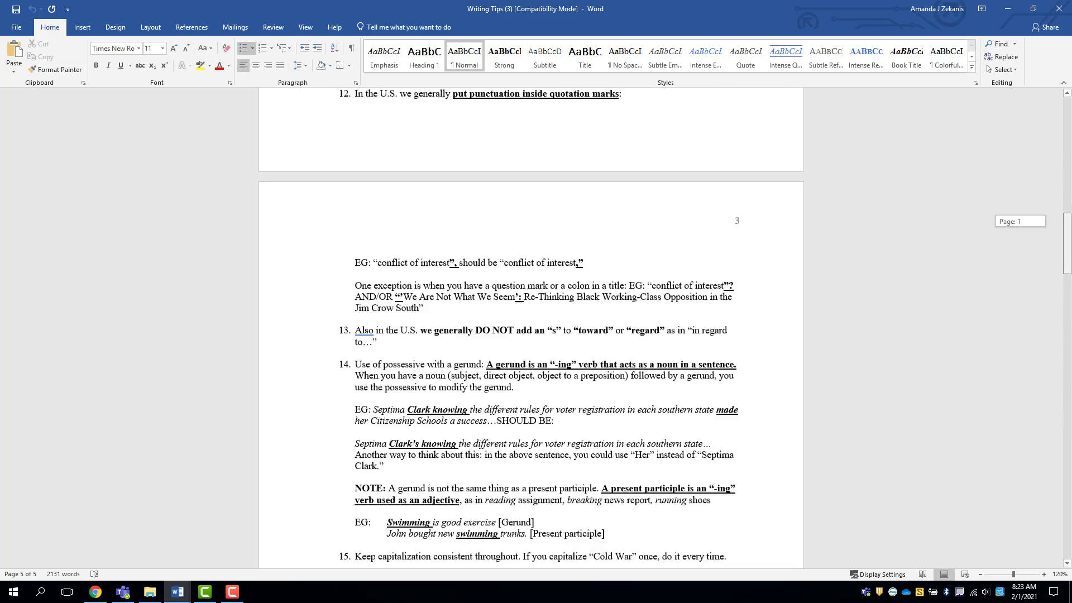
# Return to the handout's first page and close Word, back to Blackboard
pyautogui.scroll(3)
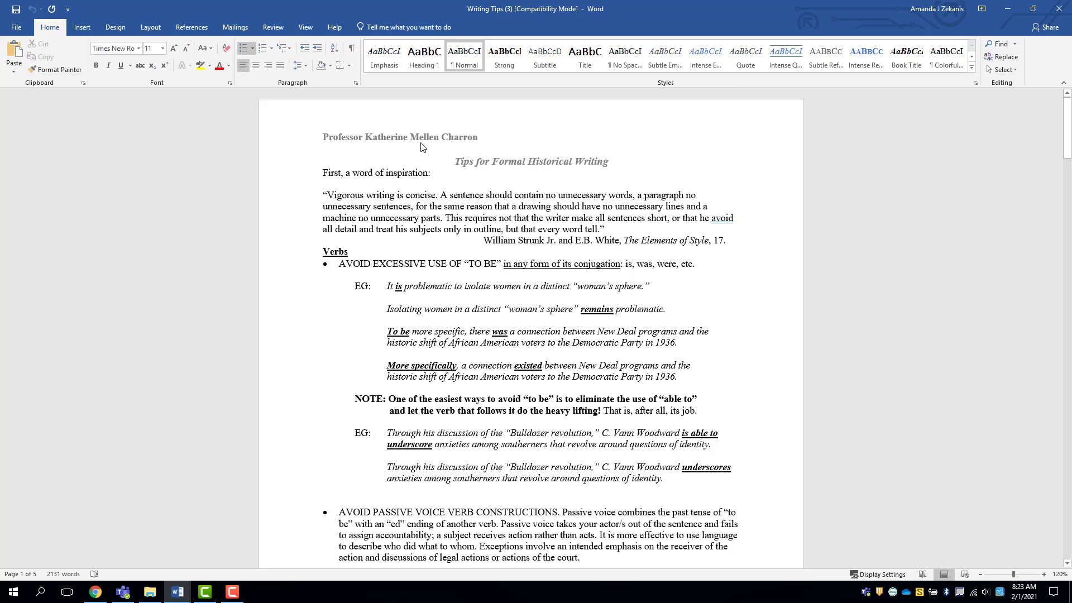
pyautogui.moveTo(1059, 9)
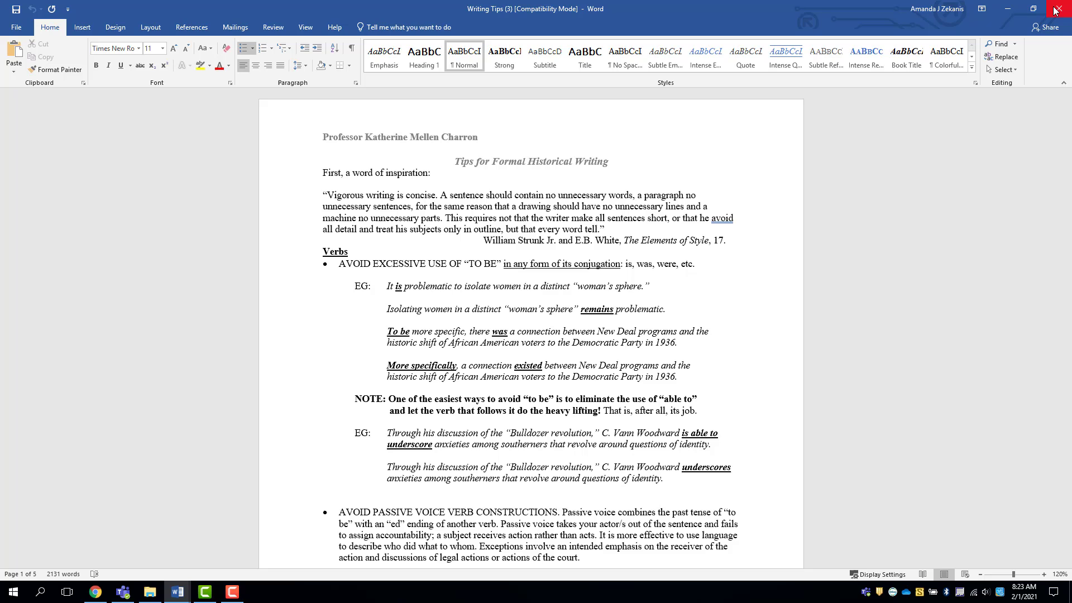
pyautogui.moveTo(1059, 11)
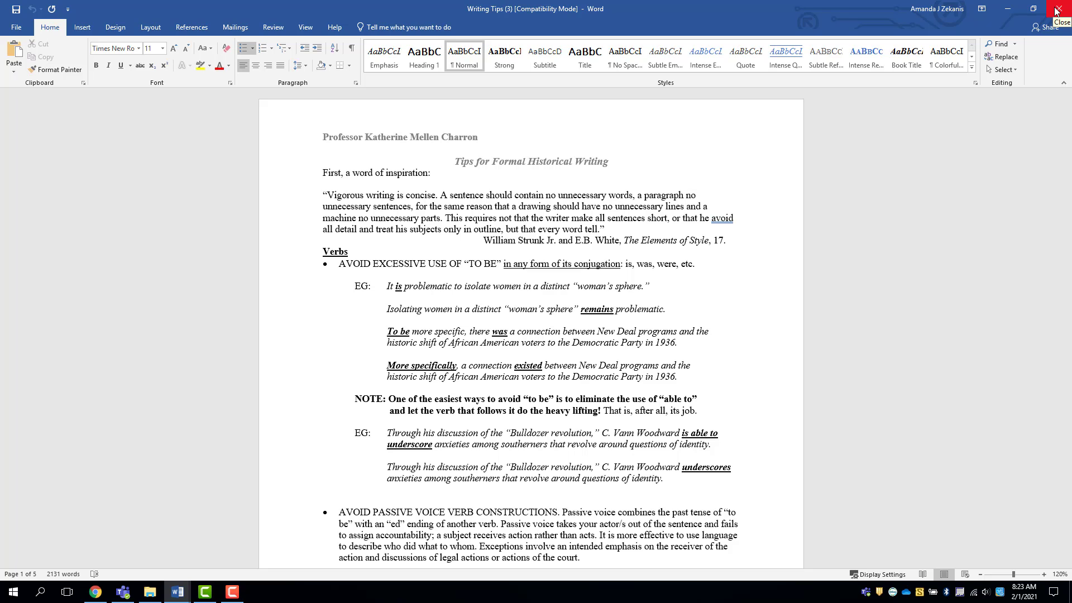
pyautogui.click(1062, 11)
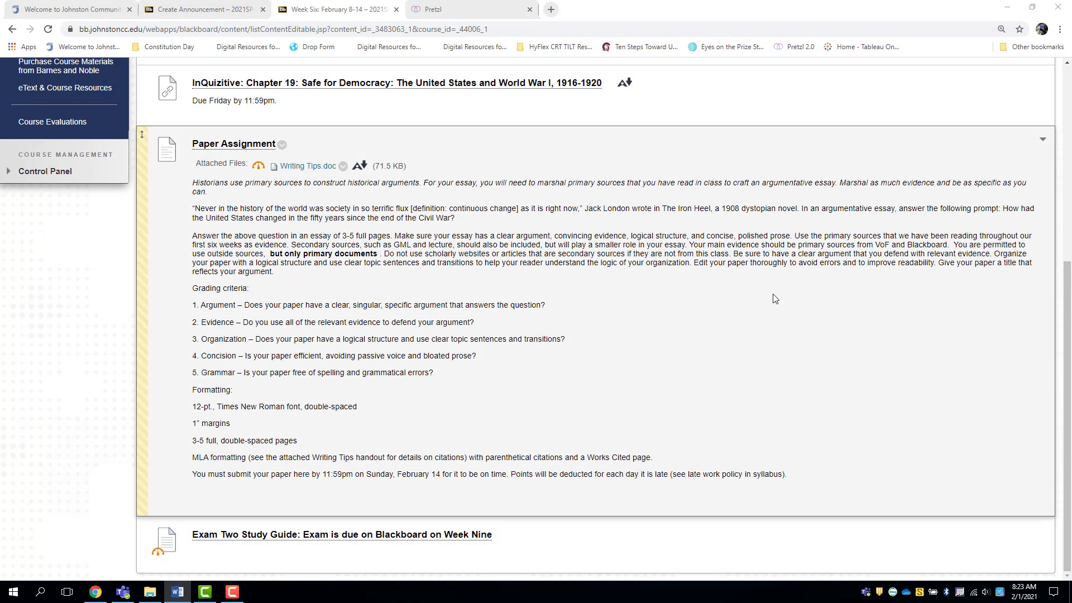
pyautogui.moveTo(776, 304)
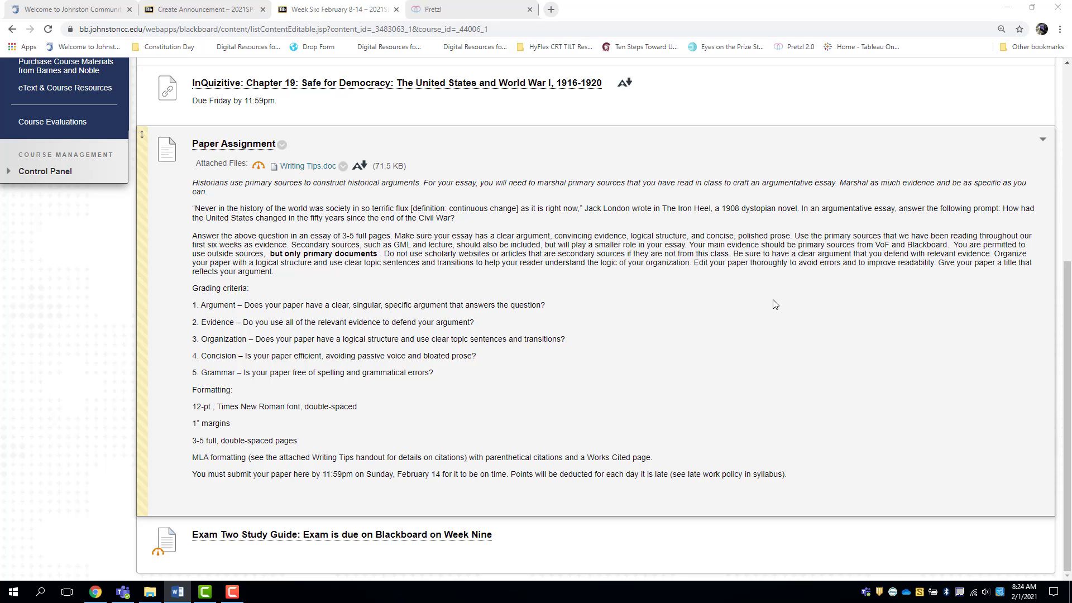
pyautogui.moveTo(753, 342)
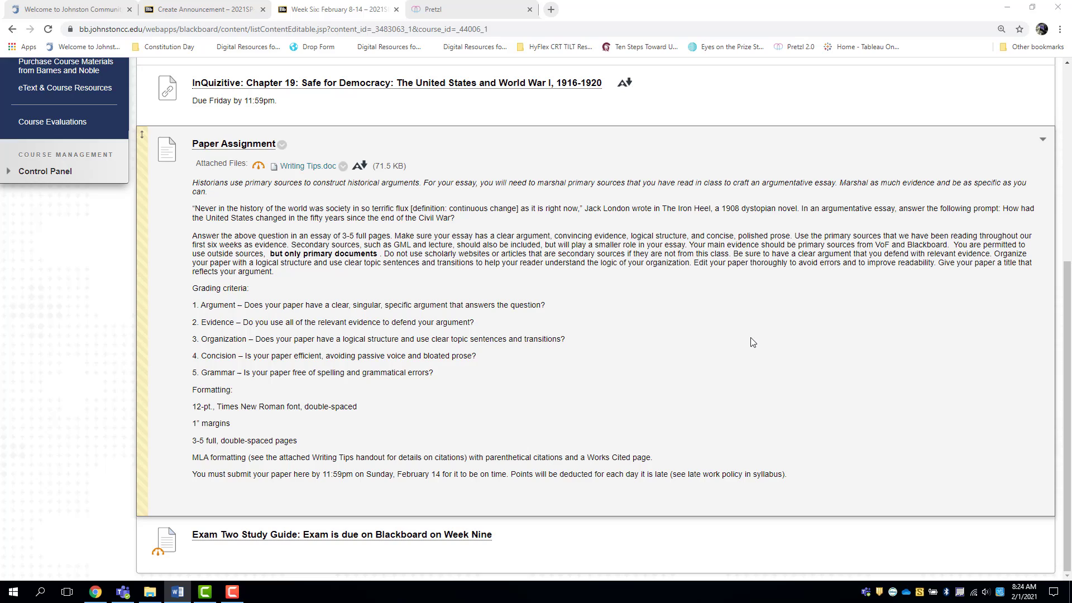
pyautogui.moveTo(540, 323)
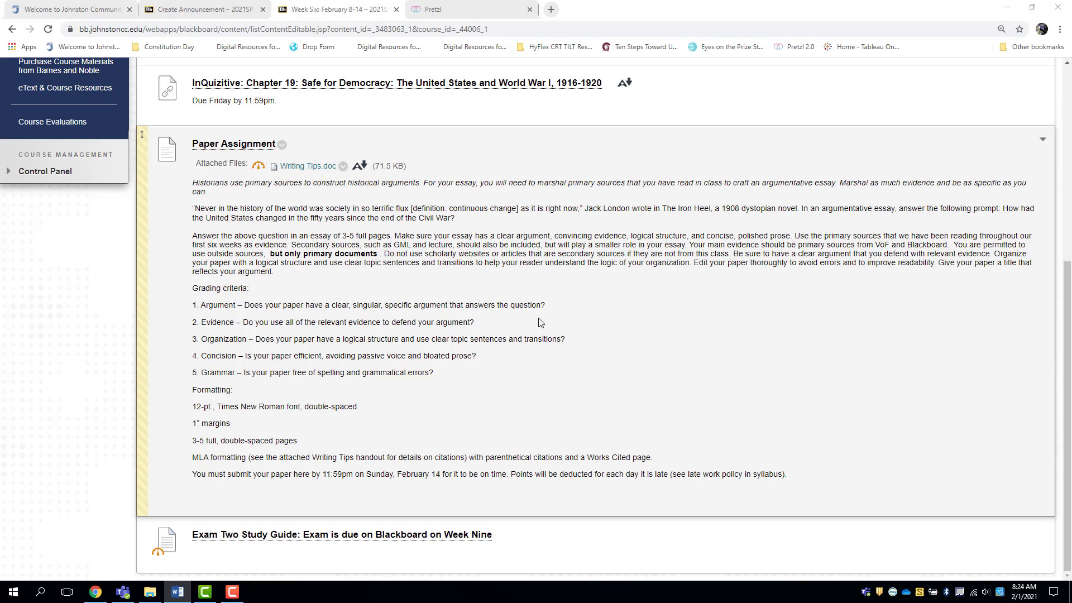
pyautogui.moveTo(560, 311)
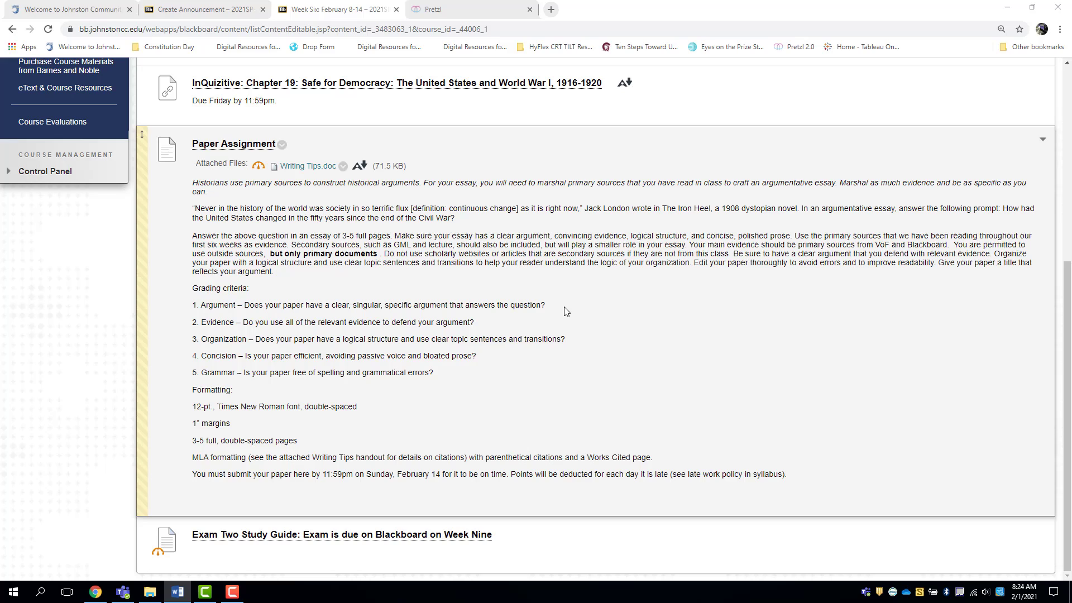
pyautogui.moveTo(538, 329)
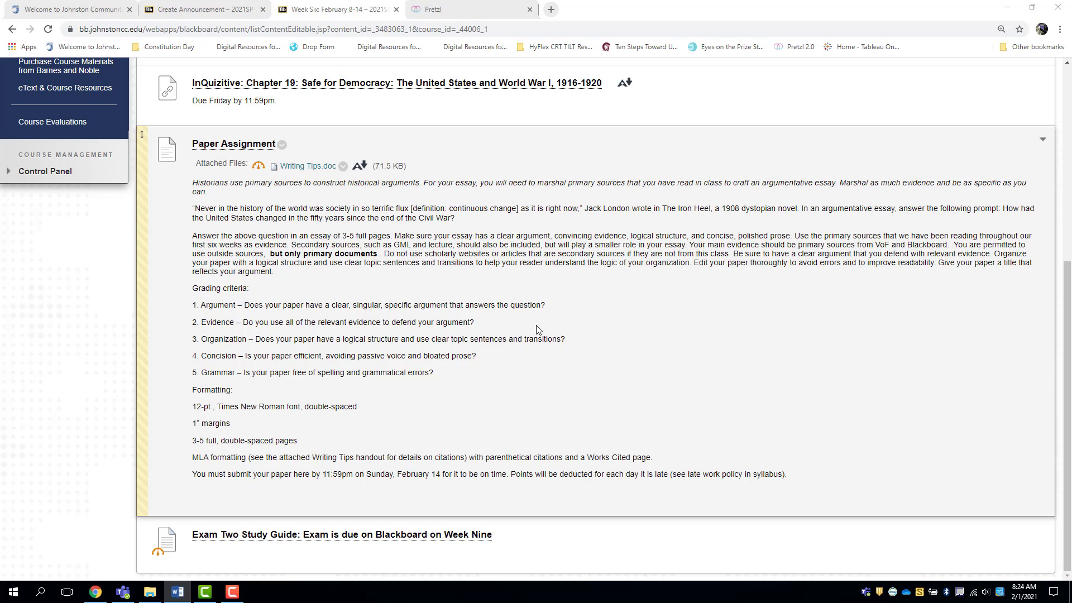
pyautogui.moveTo(604, 299)
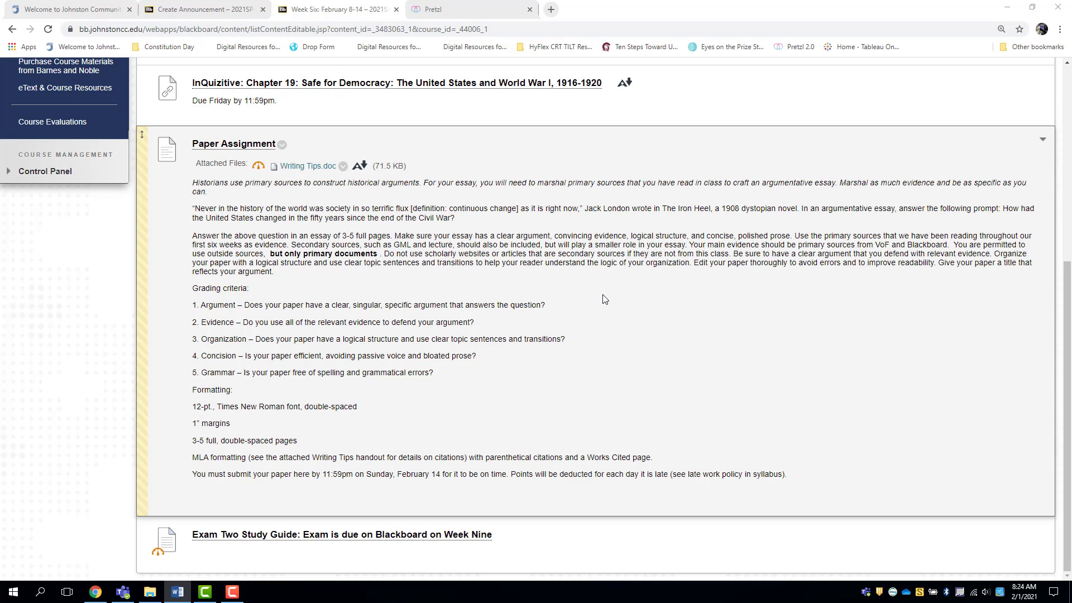
pyautogui.moveTo(463, 335)
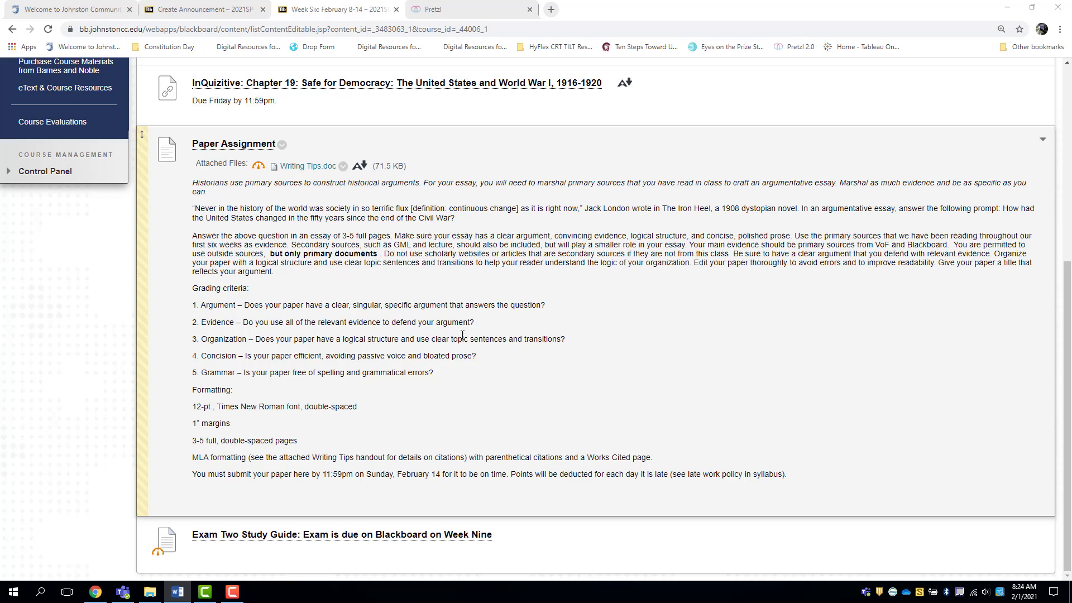
pyautogui.moveTo(412, 299)
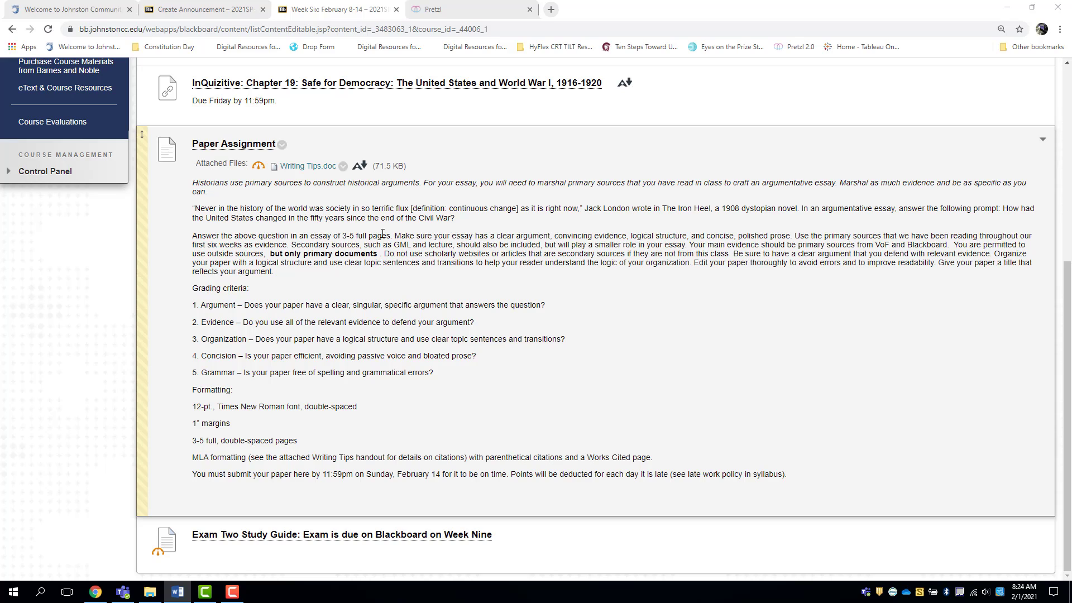
pyautogui.moveTo(574, 306)
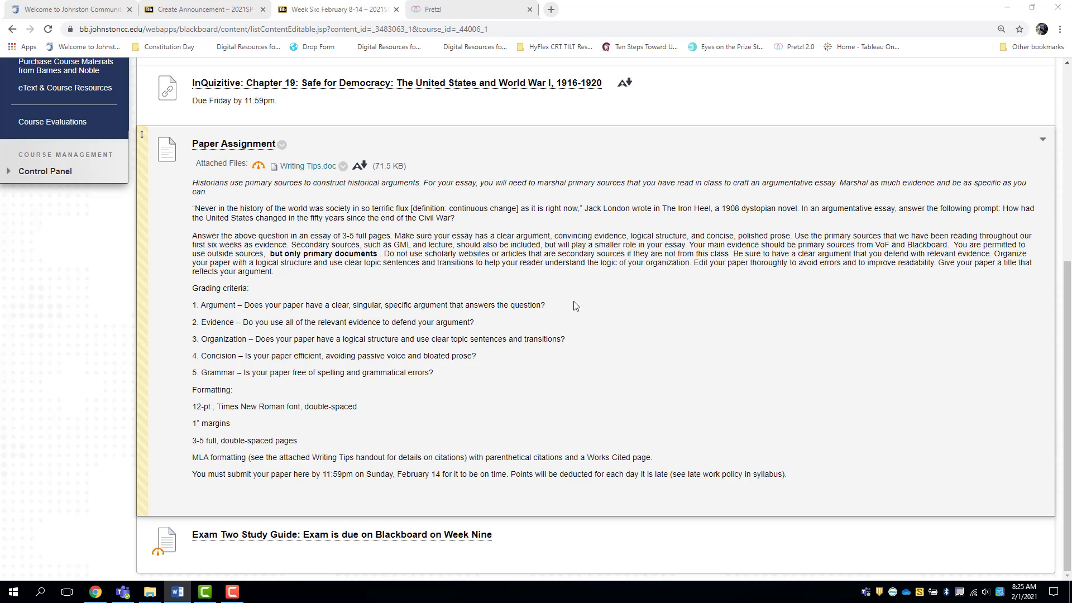
pyautogui.moveTo(443, 244)
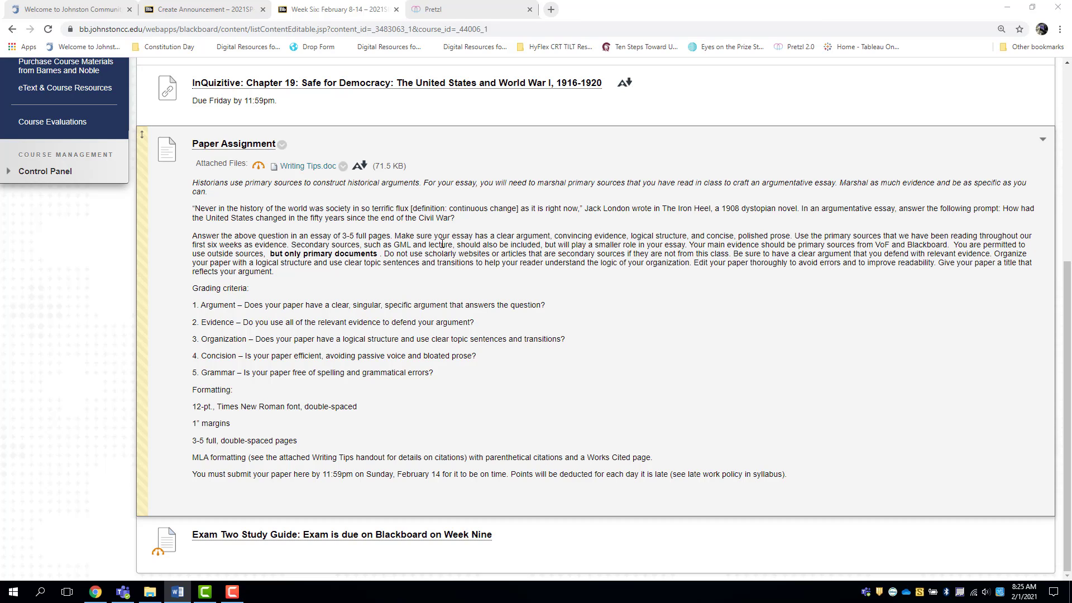
pyautogui.moveTo(529, 235)
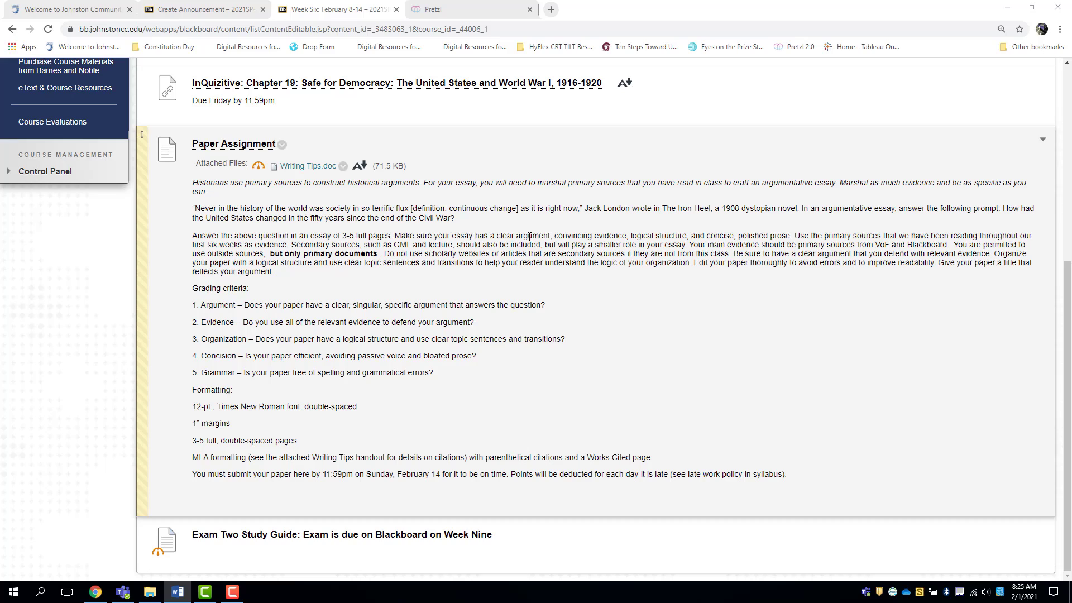
pyautogui.moveTo(743, 231)
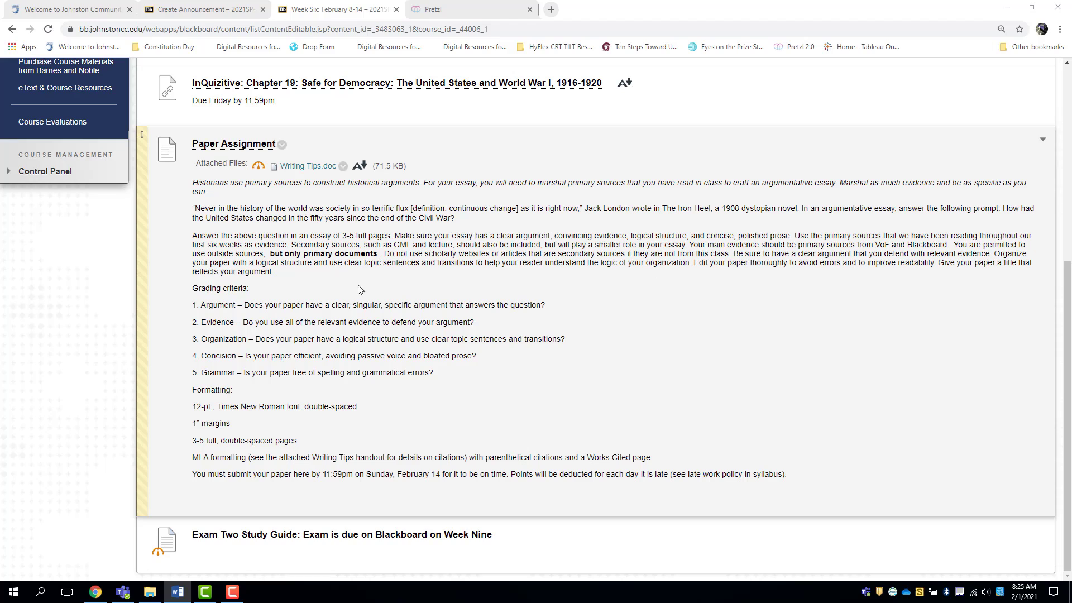
pyautogui.doubleClick(523, 235)
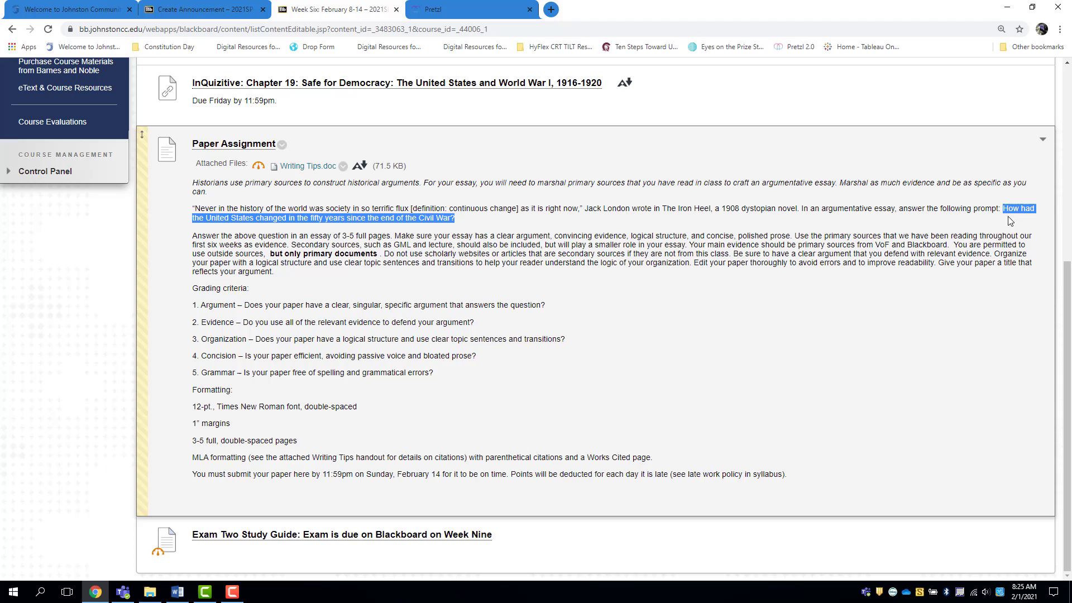
pyautogui.moveTo(342, 229)
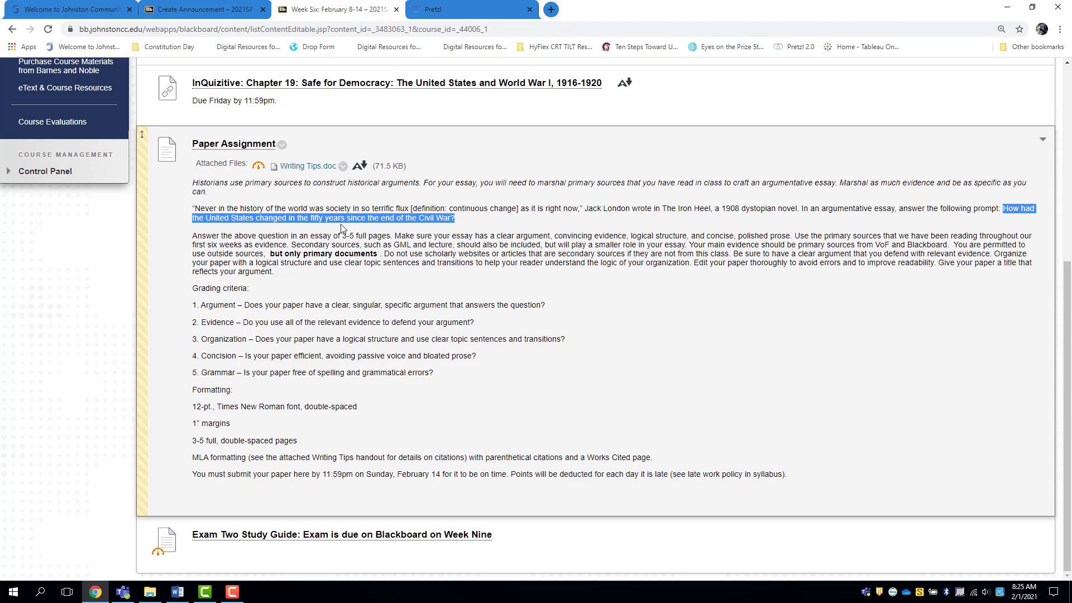
pyautogui.moveTo(469, 225)
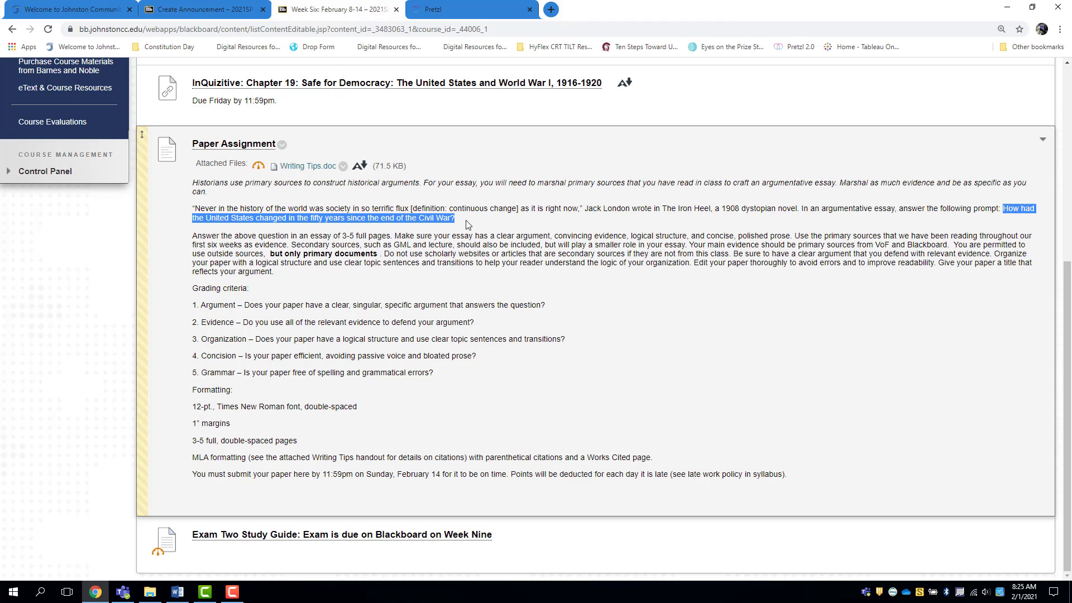
pyautogui.click(467, 220)
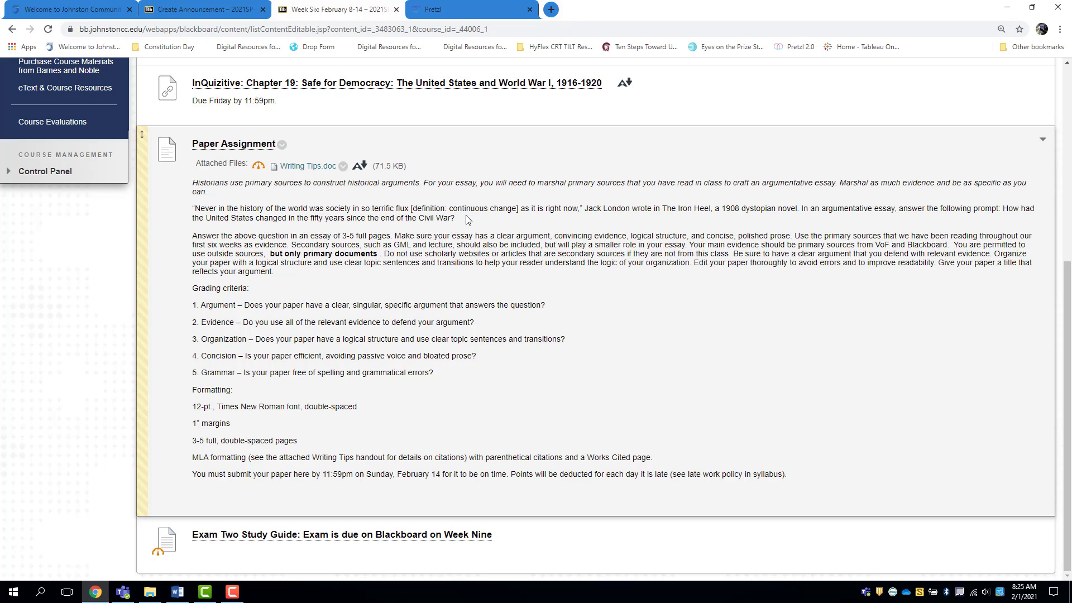
pyautogui.moveTo(635, 275)
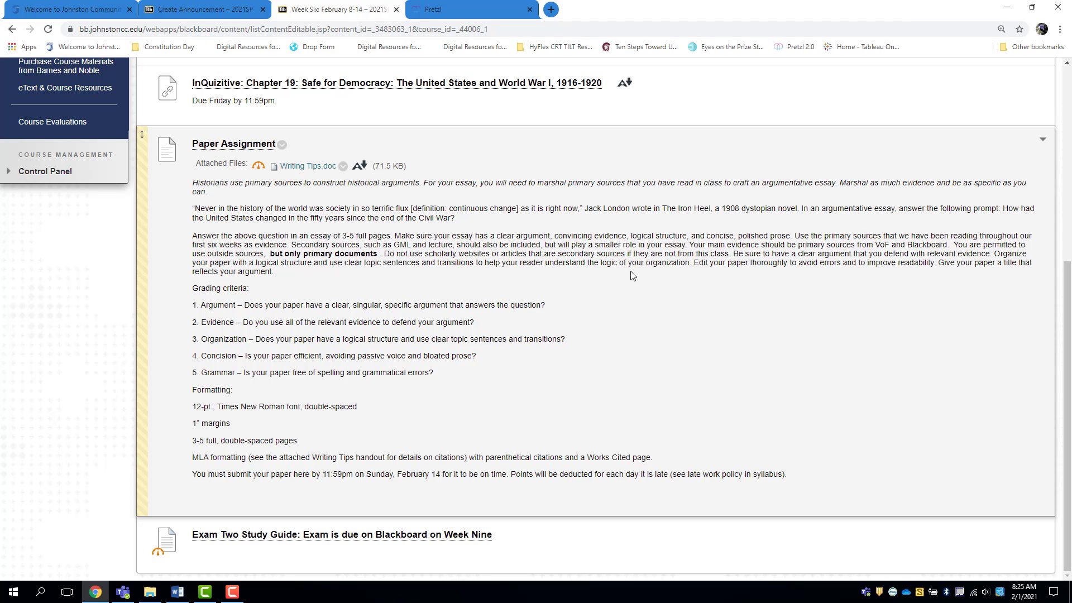
pyautogui.moveTo(597, 273)
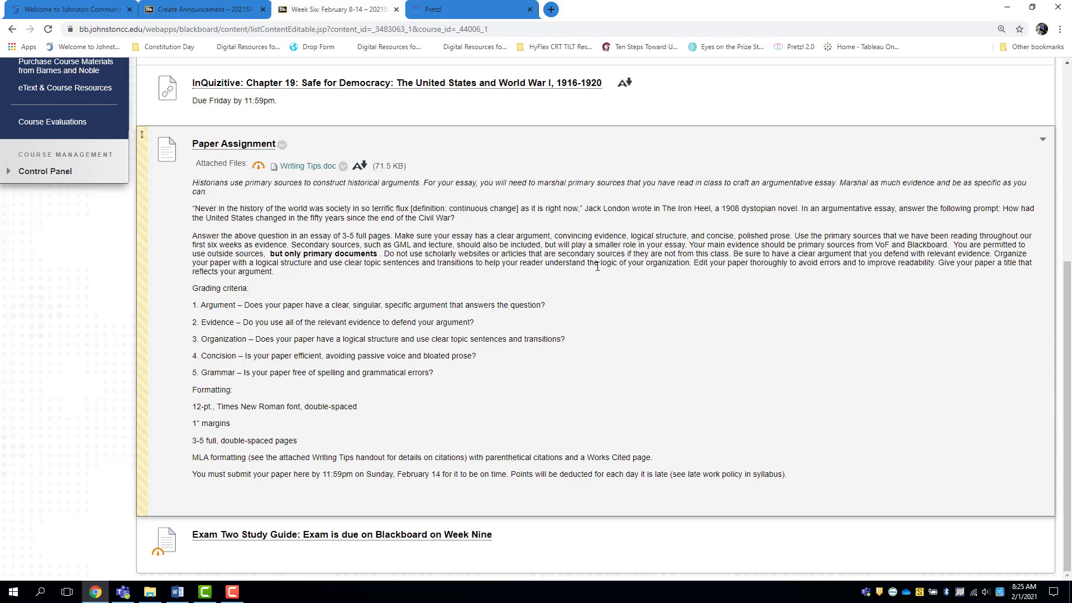
pyautogui.moveTo(929, 235)
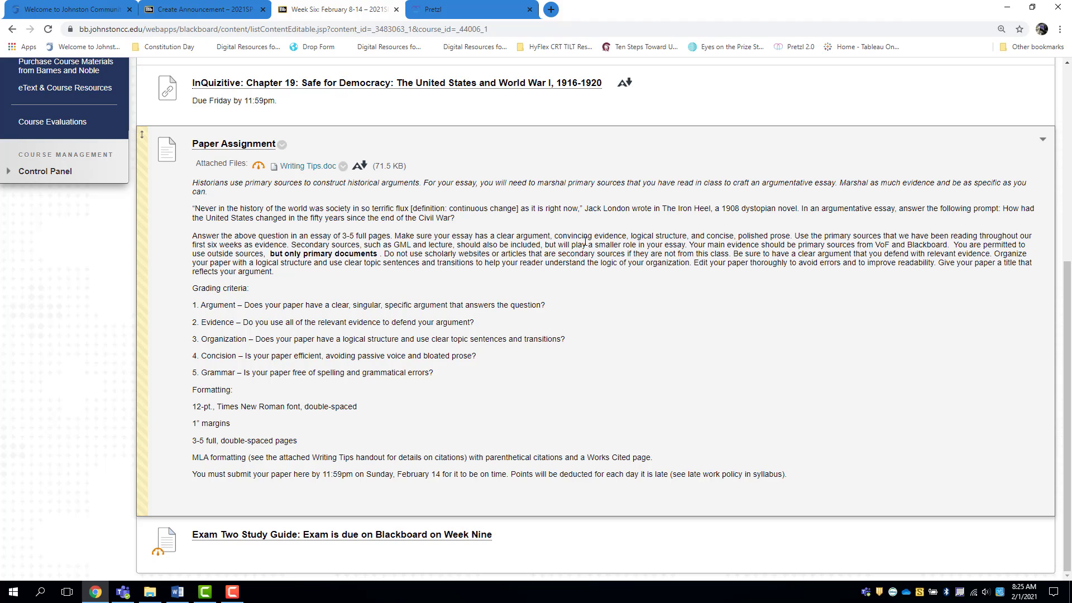
pyautogui.moveTo(834, 276)
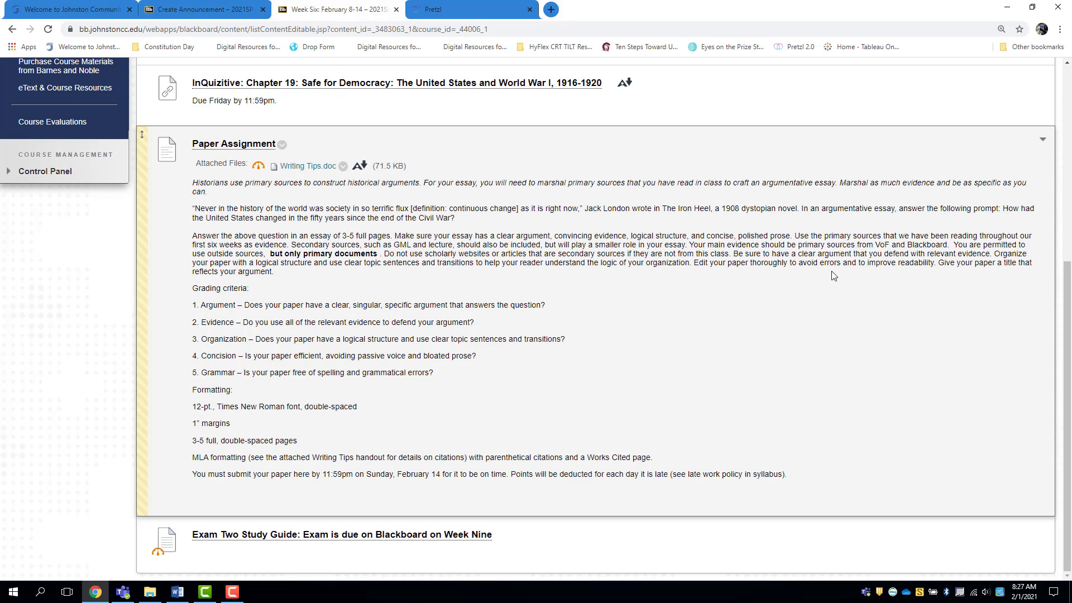
pyautogui.moveTo(816, 277)
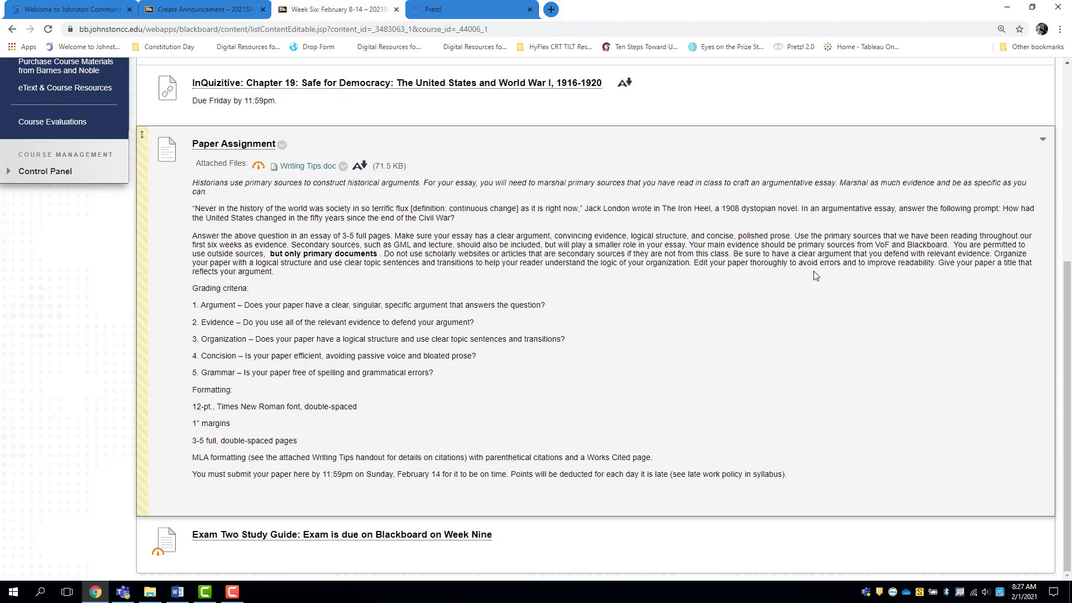
pyautogui.moveTo(485, 277)
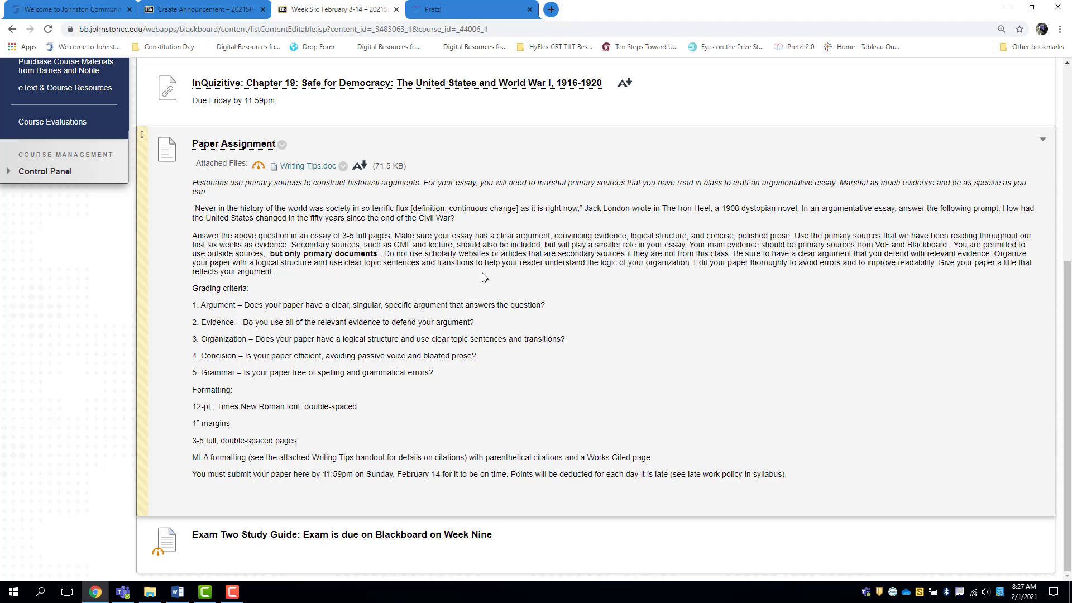
pyautogui.moveTo(813, 322)
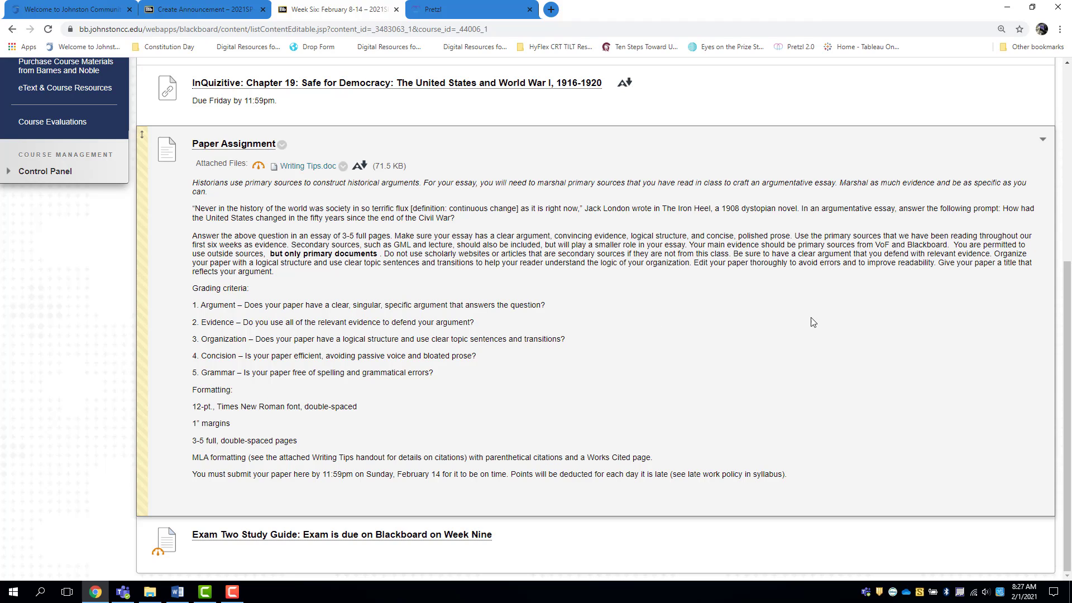
pyautogui.moveTo(805, 279)
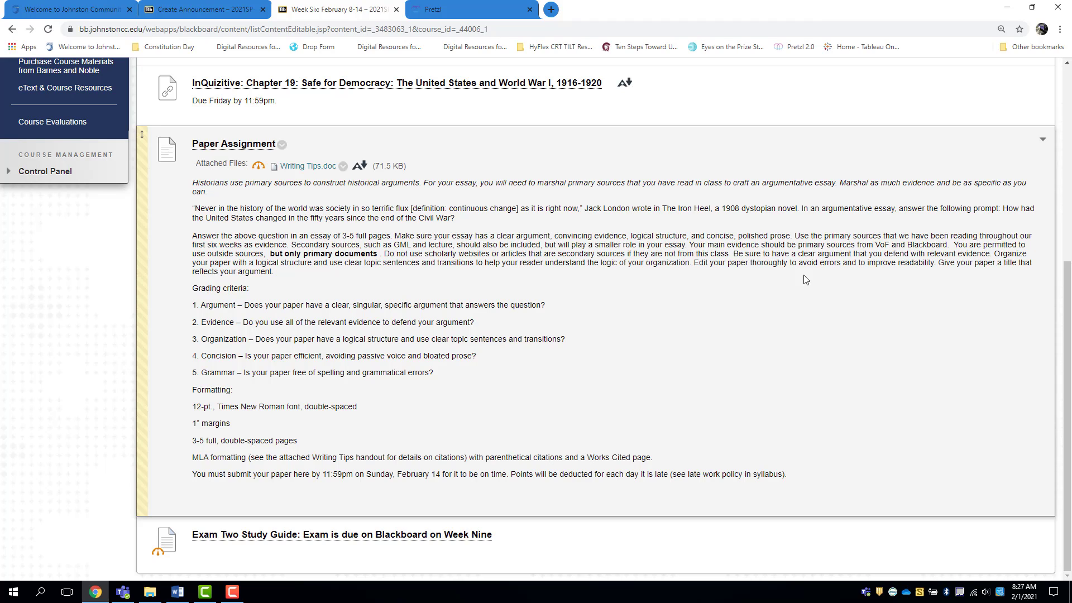
pyautogui.moveTo(237, 332)
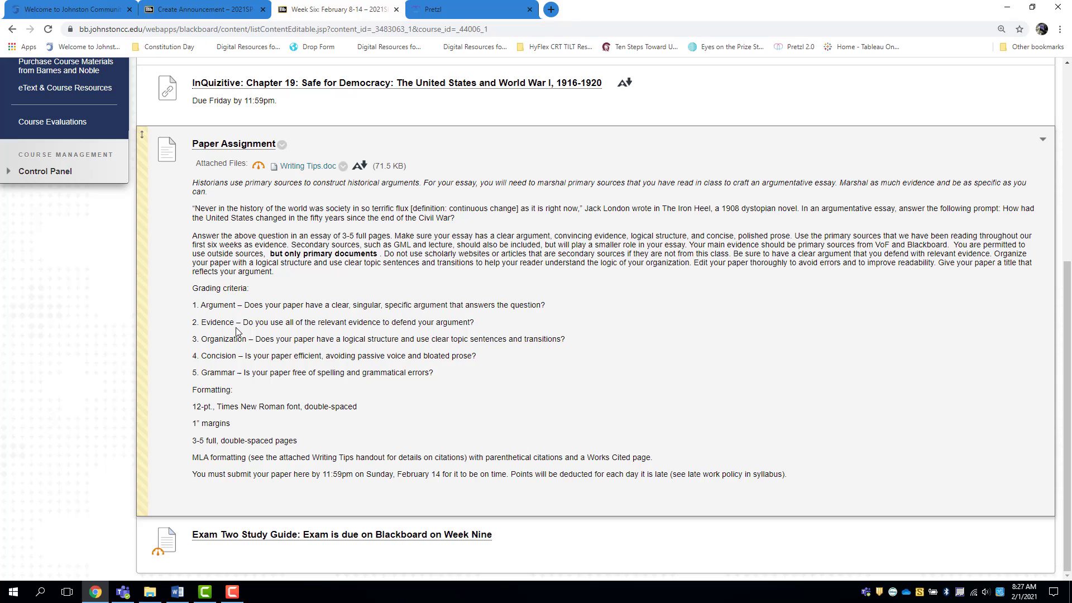
pyautogui.moveTo(532, 304)
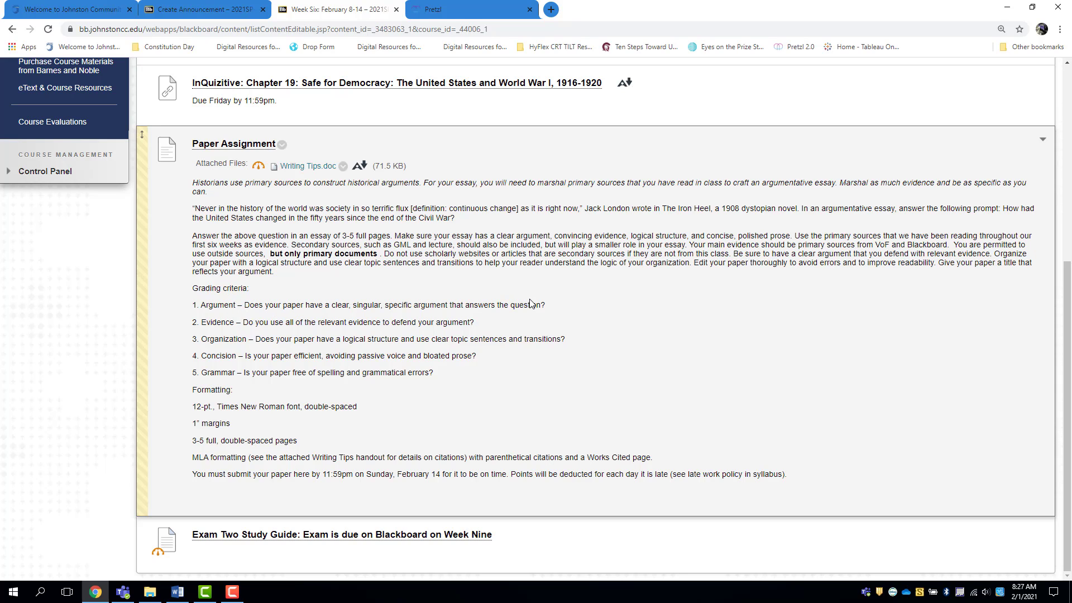
pyautogui.moveTo(468, 333)
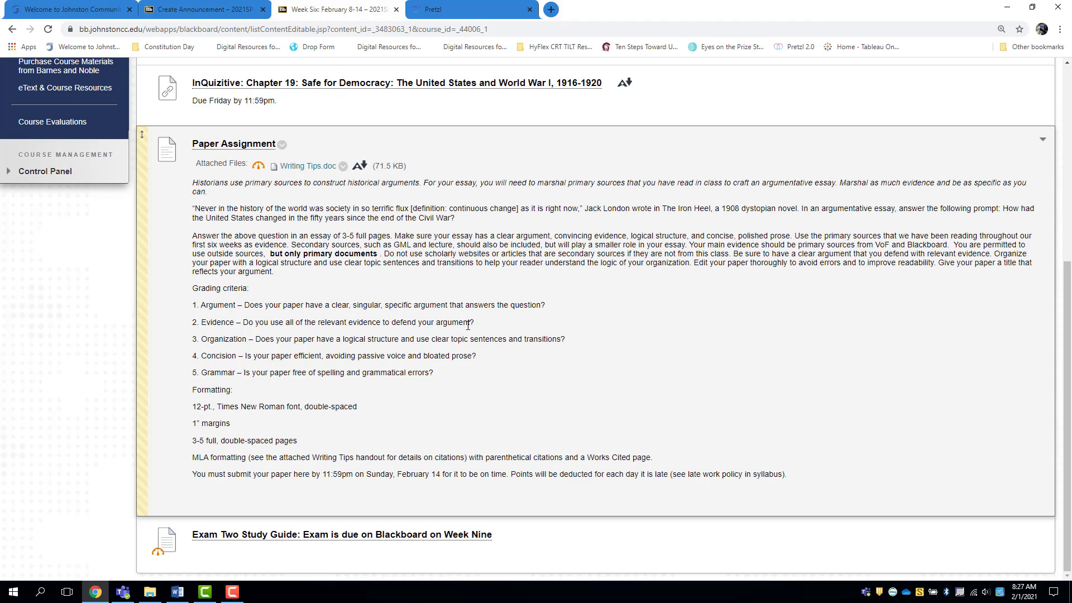
pyautogui.moveTo(471, 322)
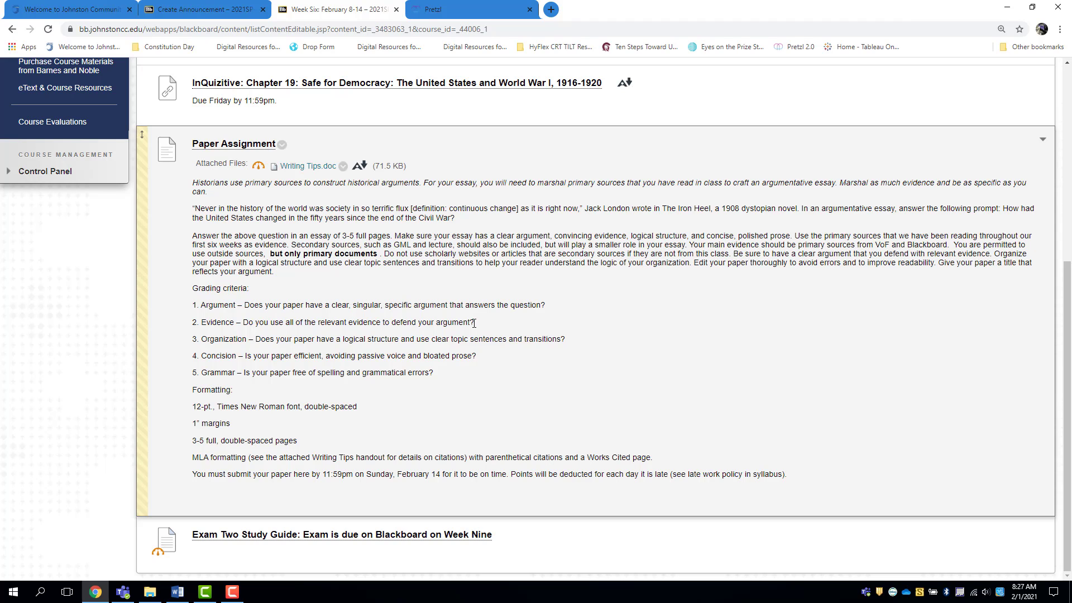
pyautogui.moveTo(214, 305)
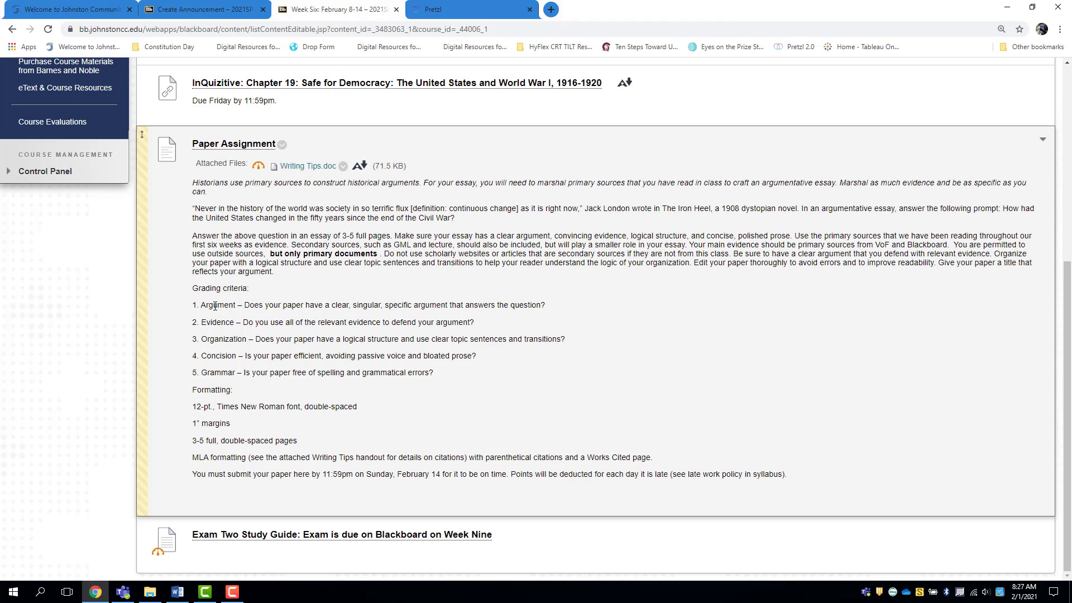
pyautogui.moveTo(212, 341)
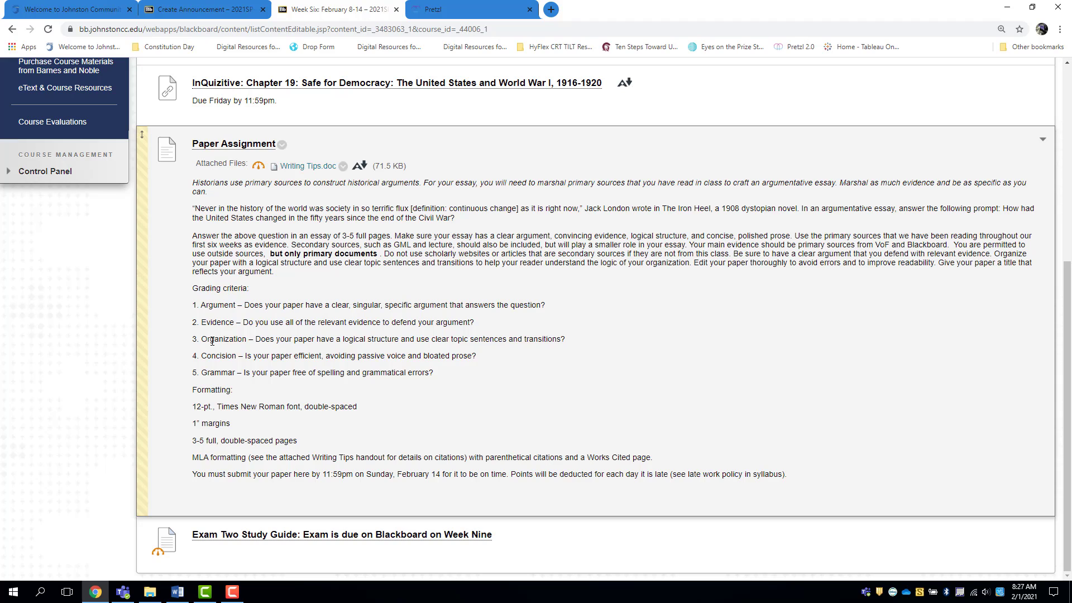
pyautogui.moveTo(467, 335)
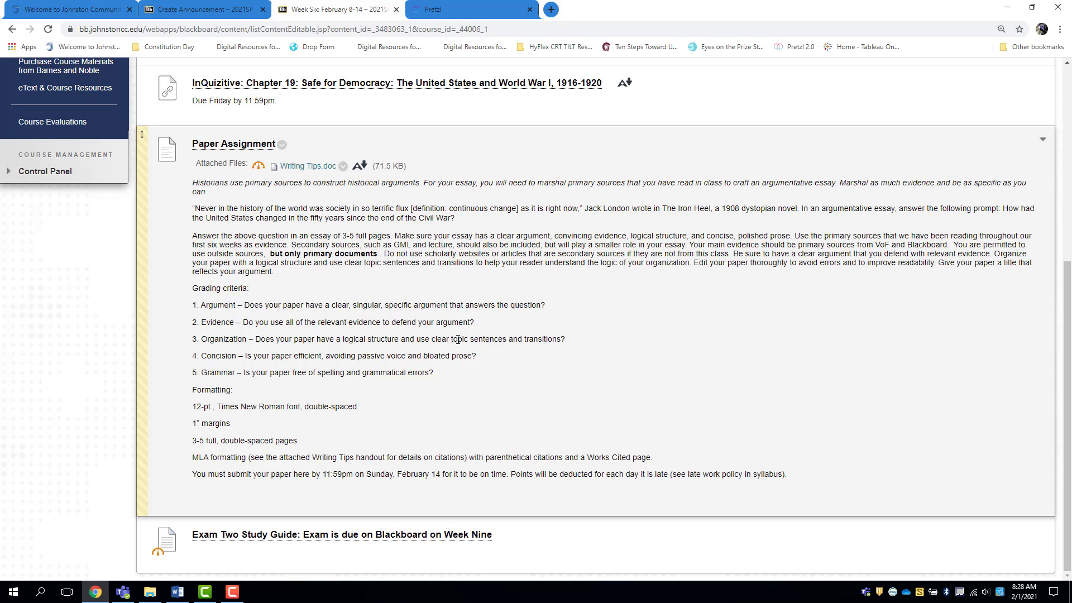
pyautogui.moveTo(210, 369)
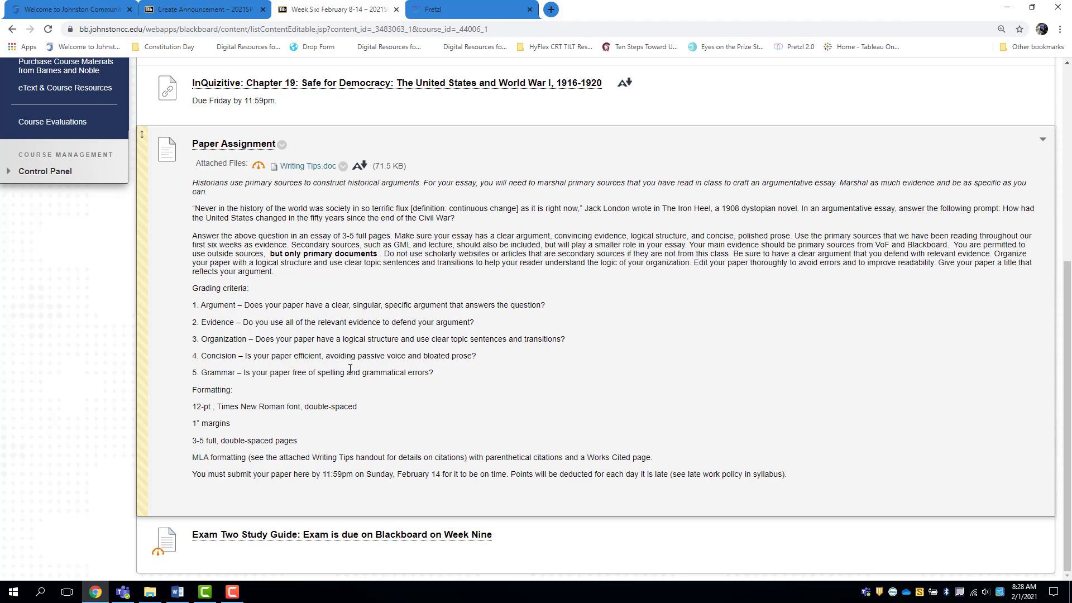
pyautogui.moveTo(468, 371)
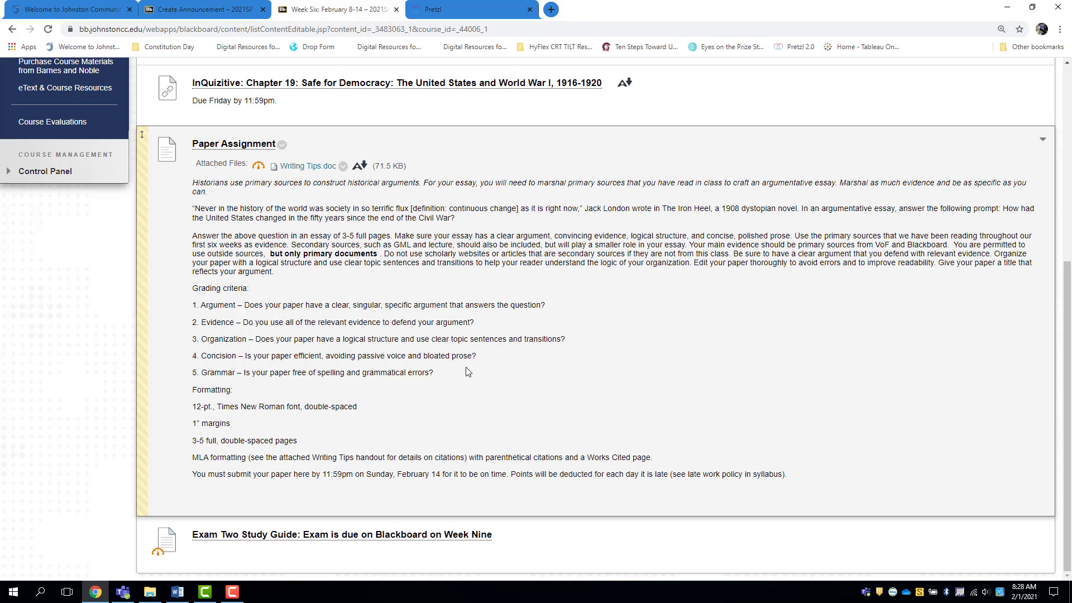
pyautogui.moveTo(306, 168)
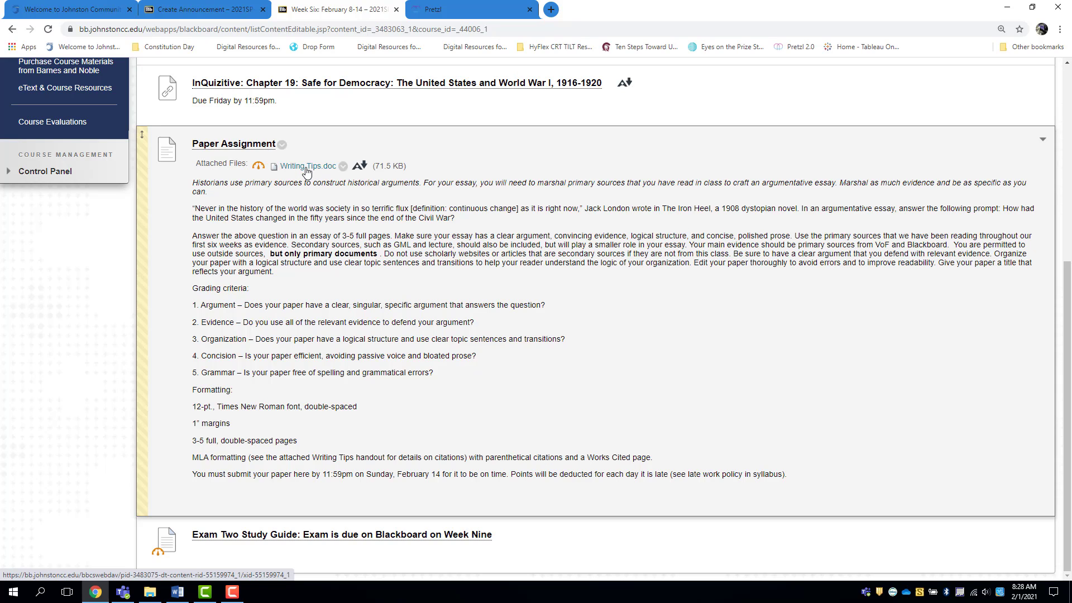
pyautogui.moveTo(214, 402)
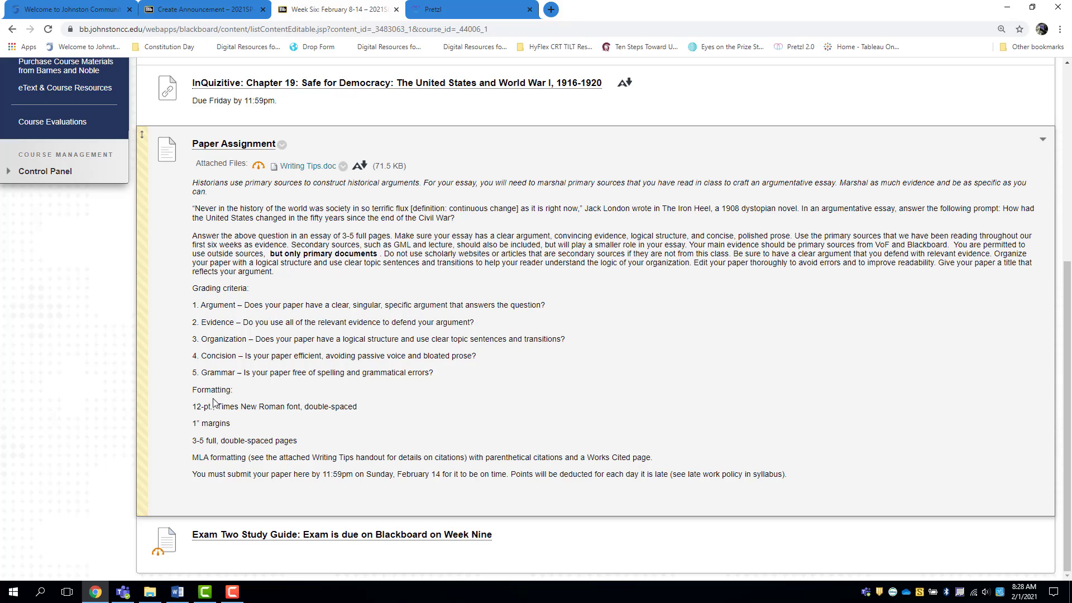
pyautogui.moveTo(304, 416)
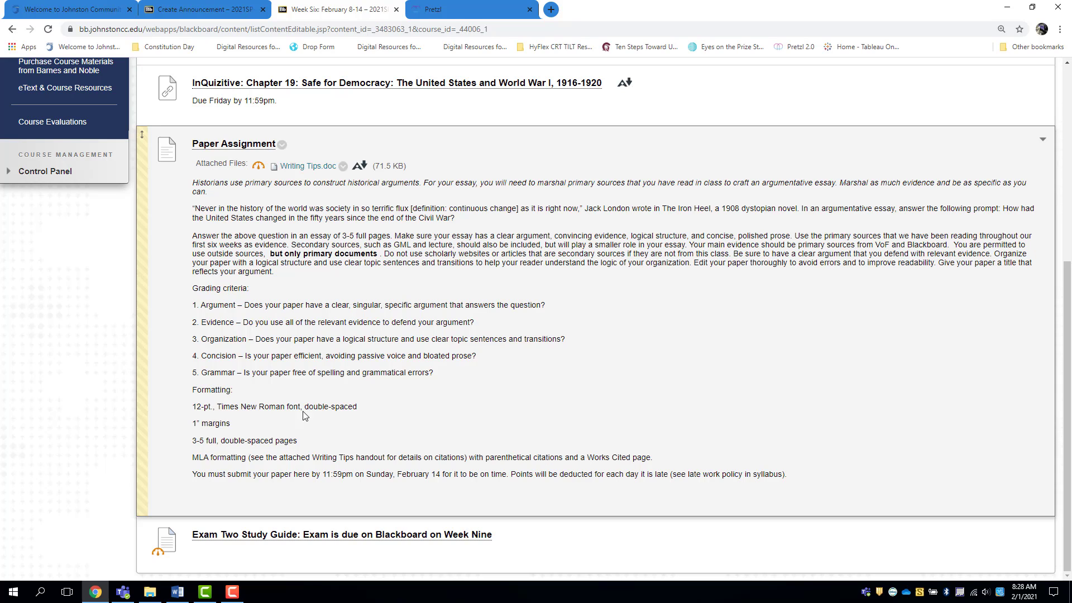
pyautogui.moveTo(198, 450)
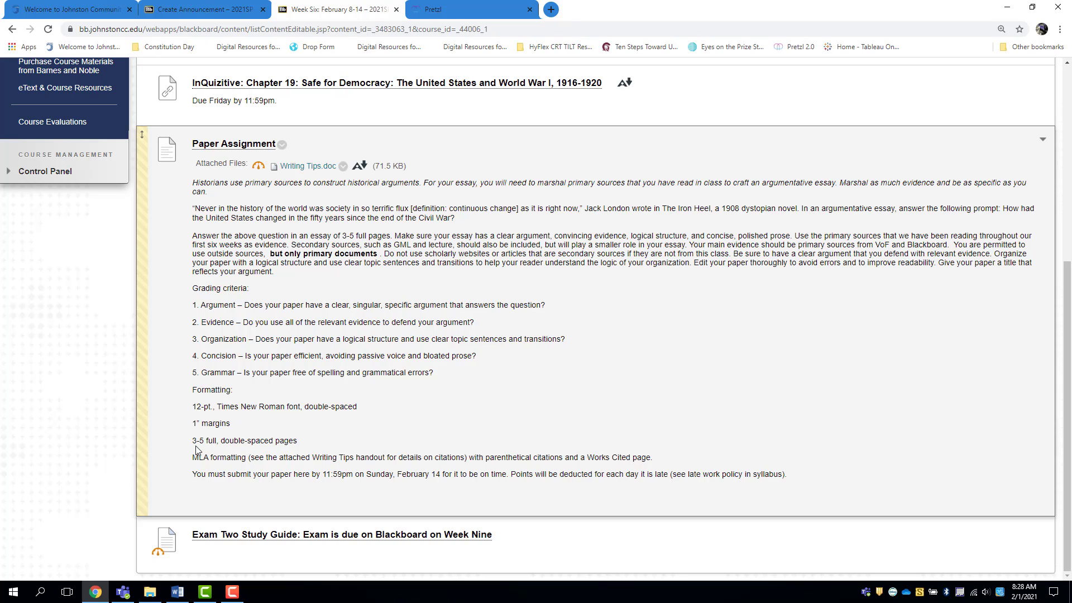
pyautogui.moveTo(235, 454)
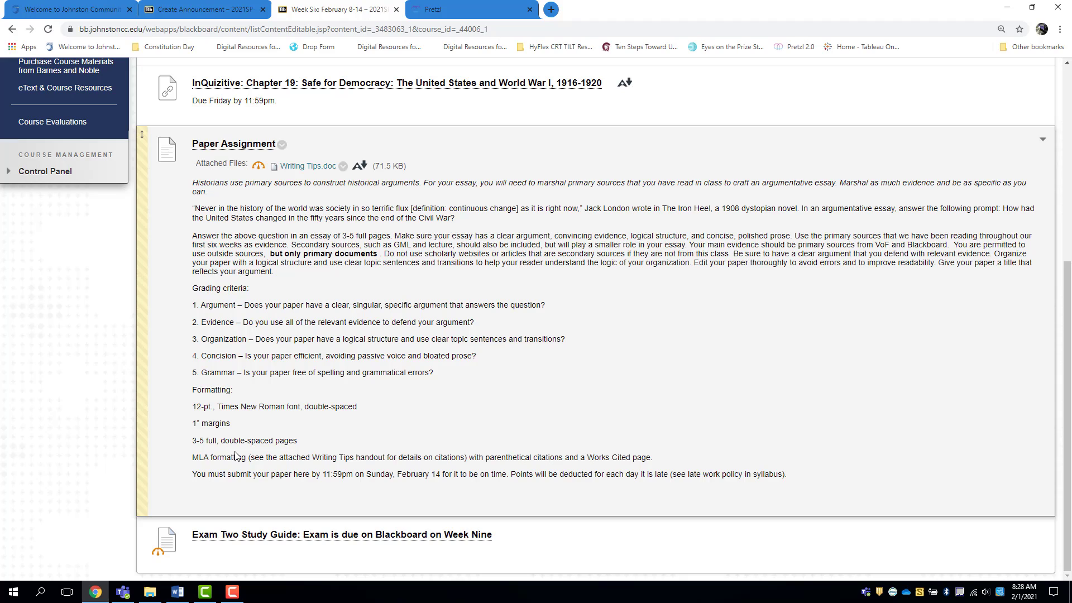
pyautogui.moveTo(213, 472)
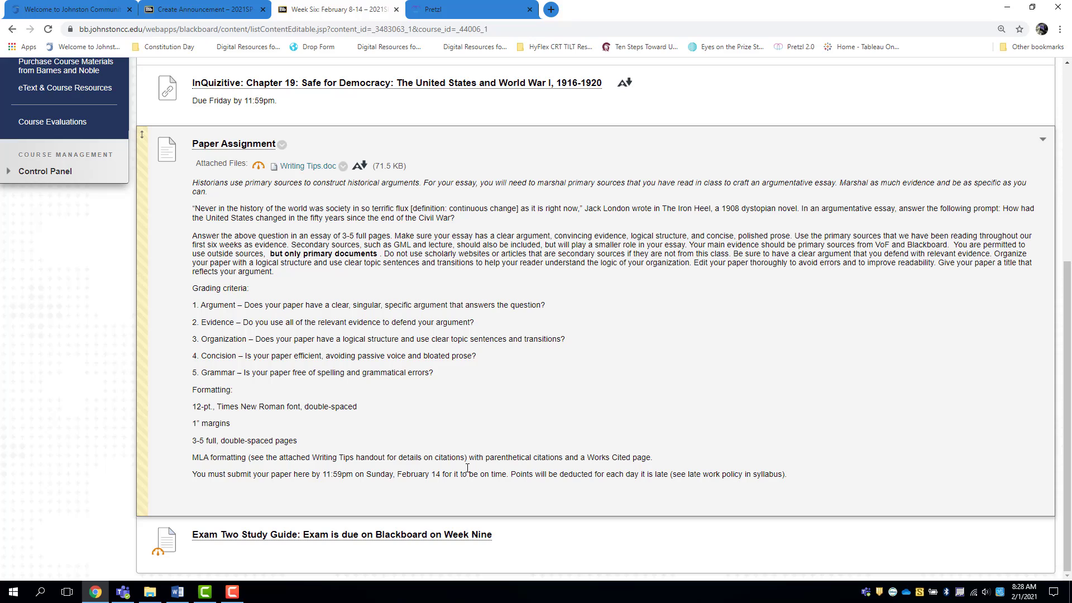
pyautogui.moveTo(509, 520)
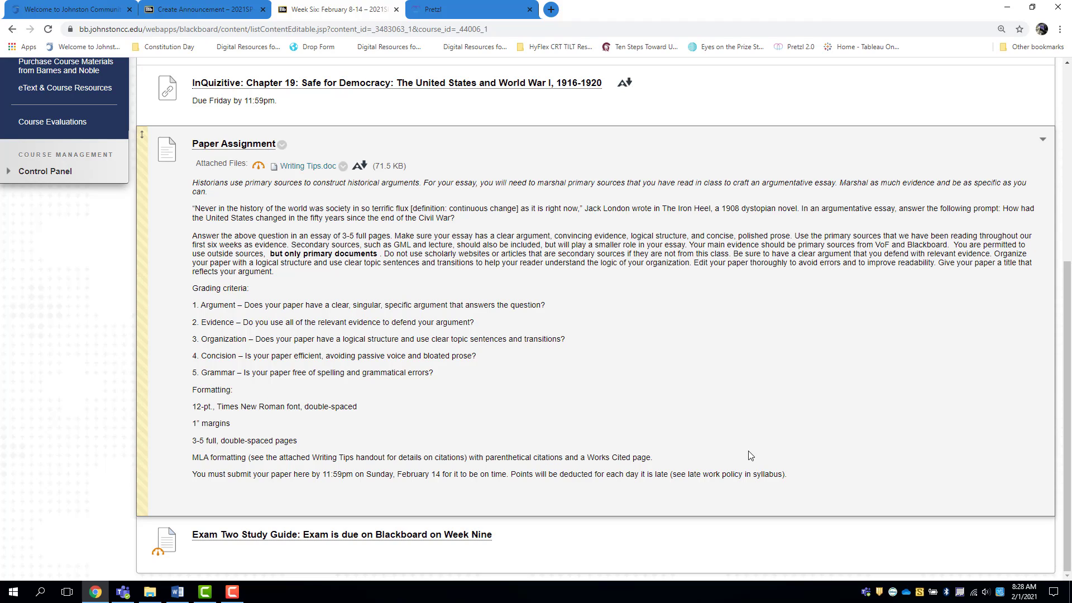
pyautogui.scroll(3)
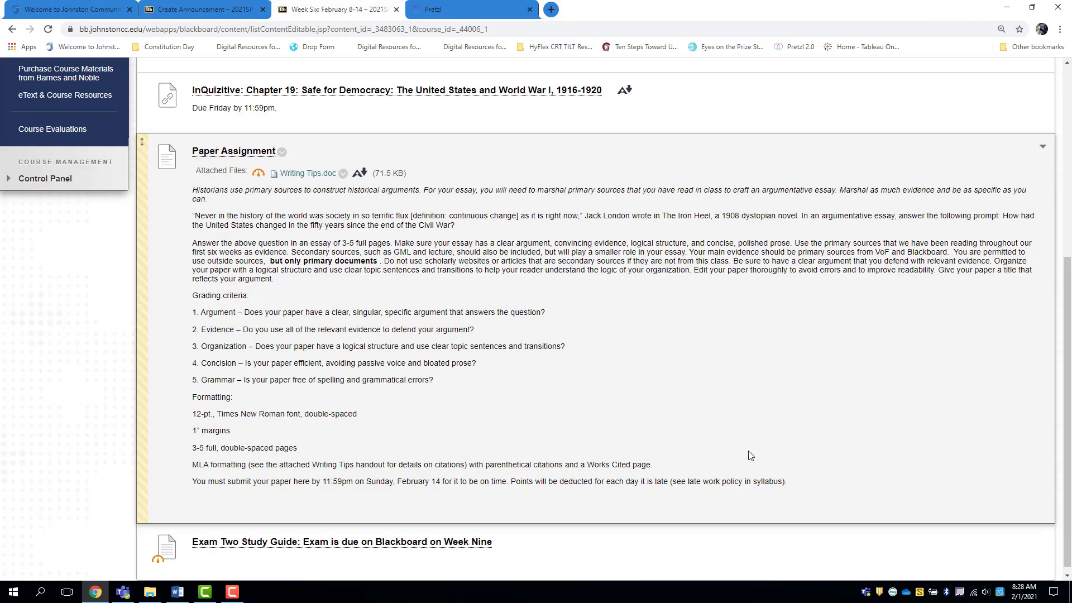
pyautogui.scroll(3)
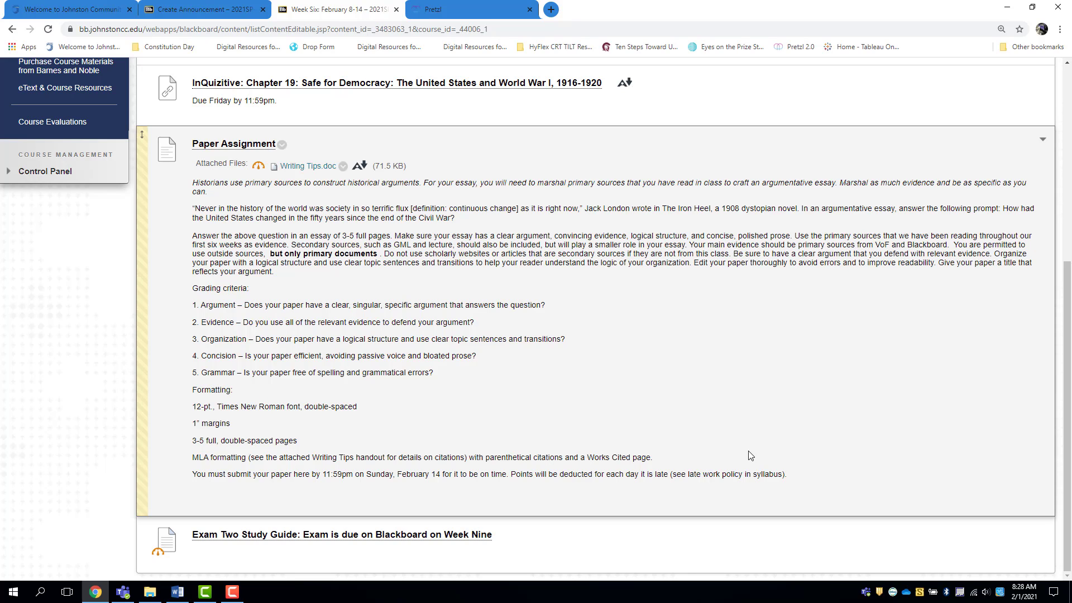
pyautogui.moveTo(737, 408)
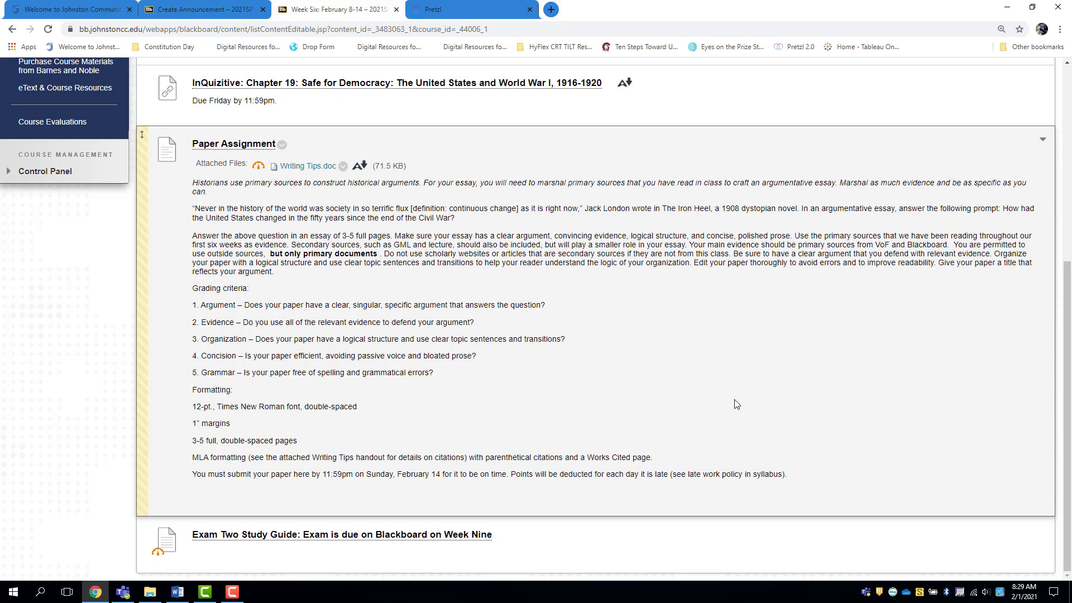
pyautogui.moveTo(681, 416)
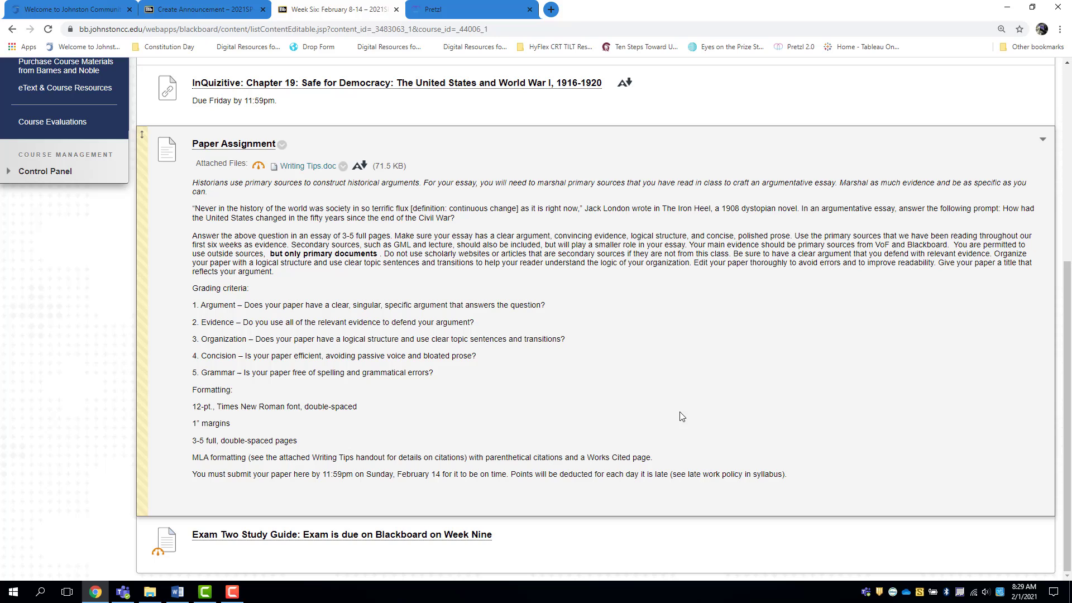
pyautogui.moveTo(649, 380)
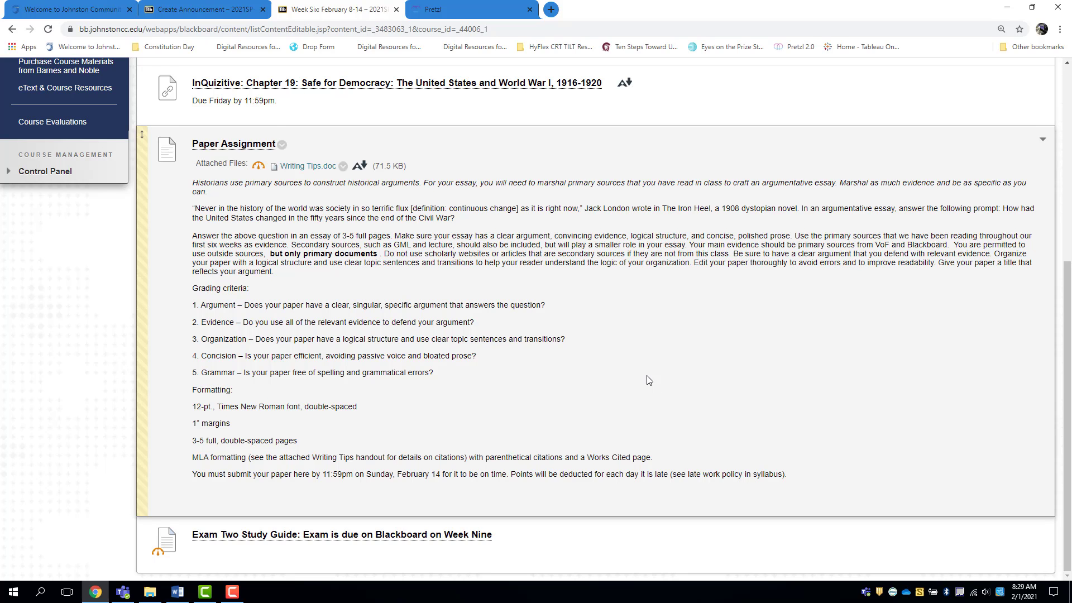
pyautogui.scroll(3)
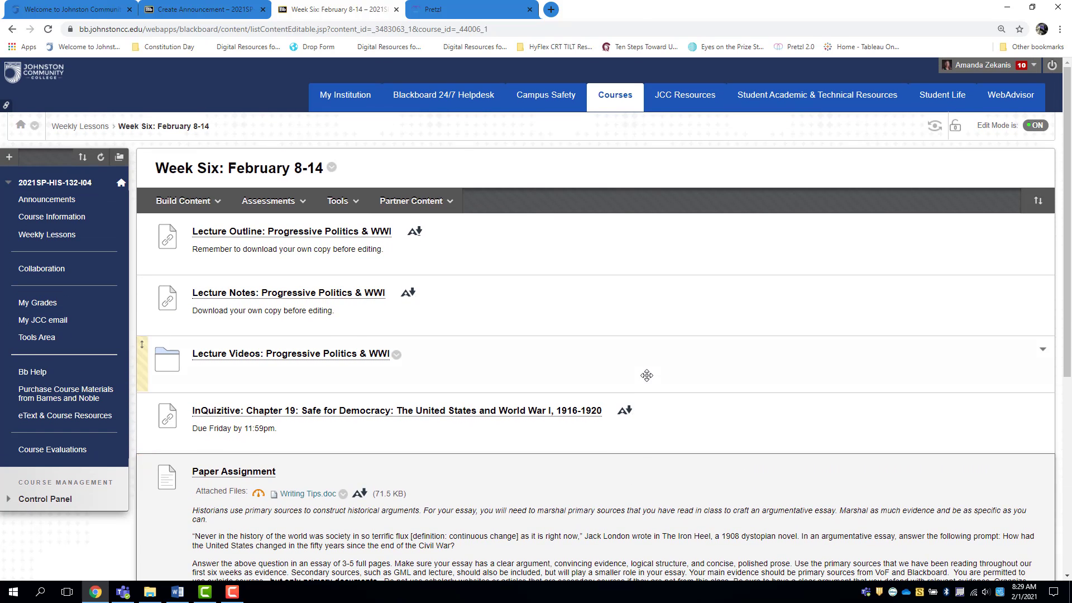
pyautogui.scroll(-3)
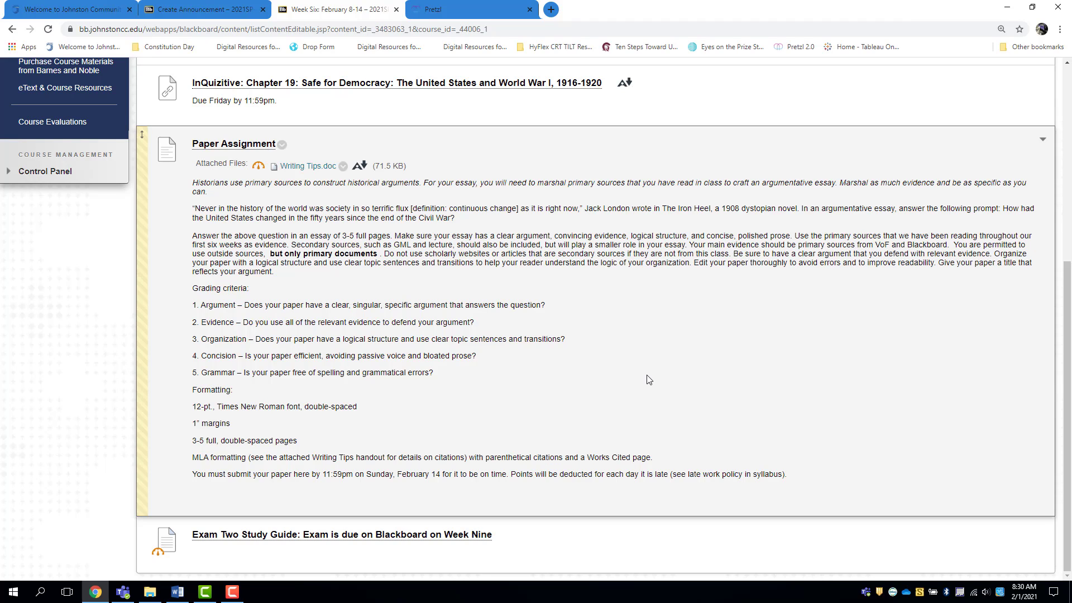
pyautogui.moveTo(634, 235)
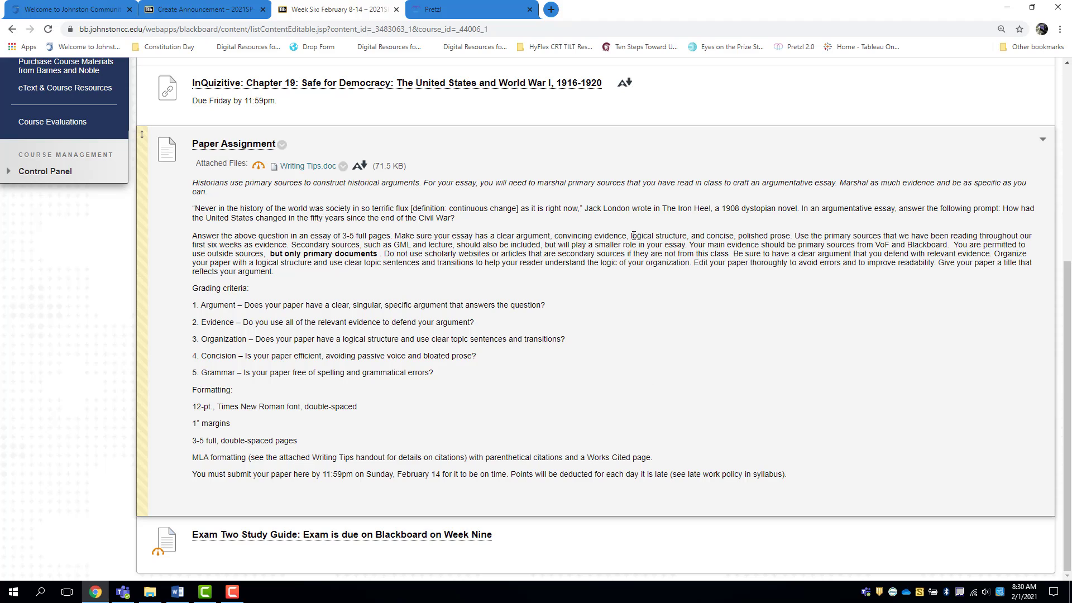
pyautogui.click(470, 9)
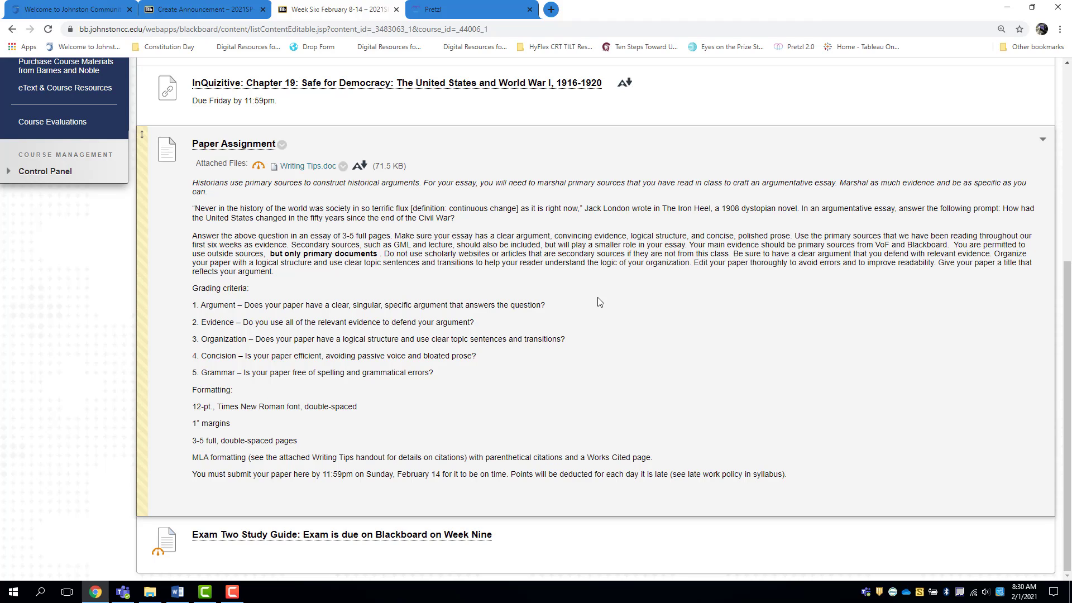
pyautogui.moveTo(554, 296)
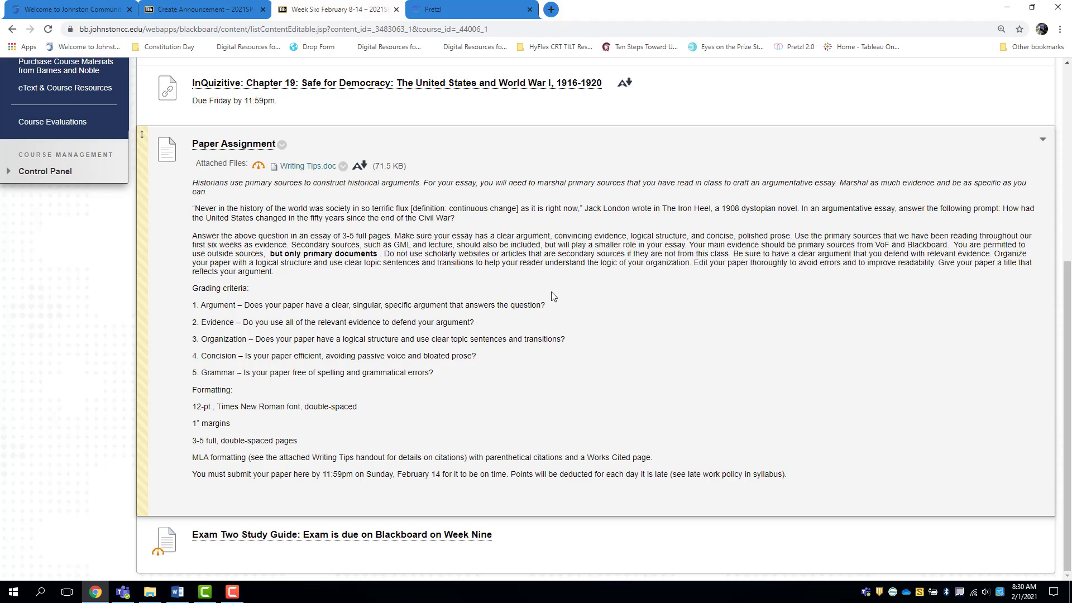
pyautogui.moveTo(595, 329)
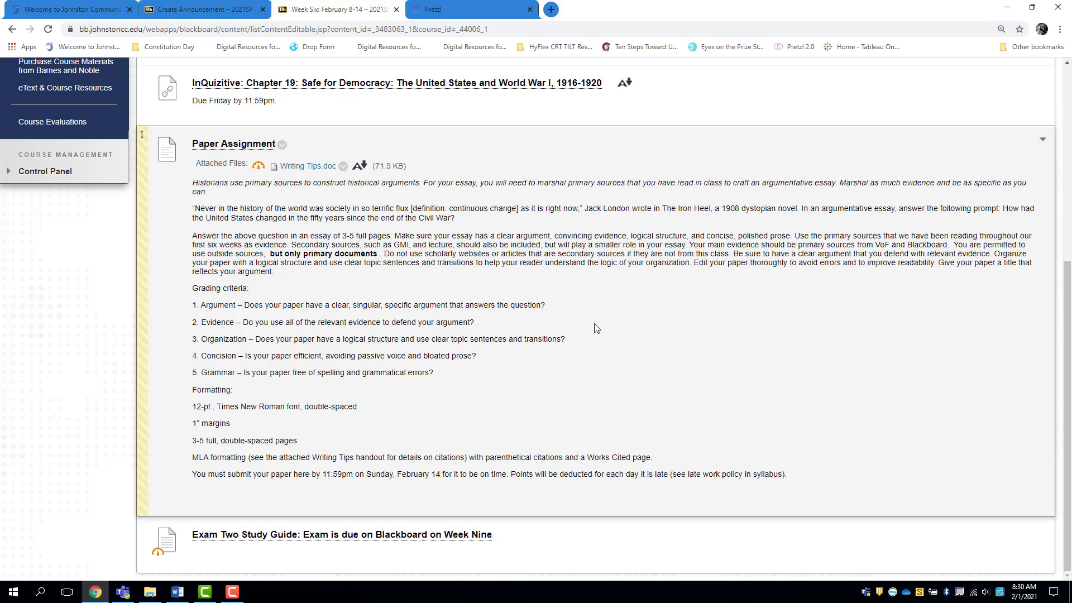
pyautogui.moveTo(600, 331)
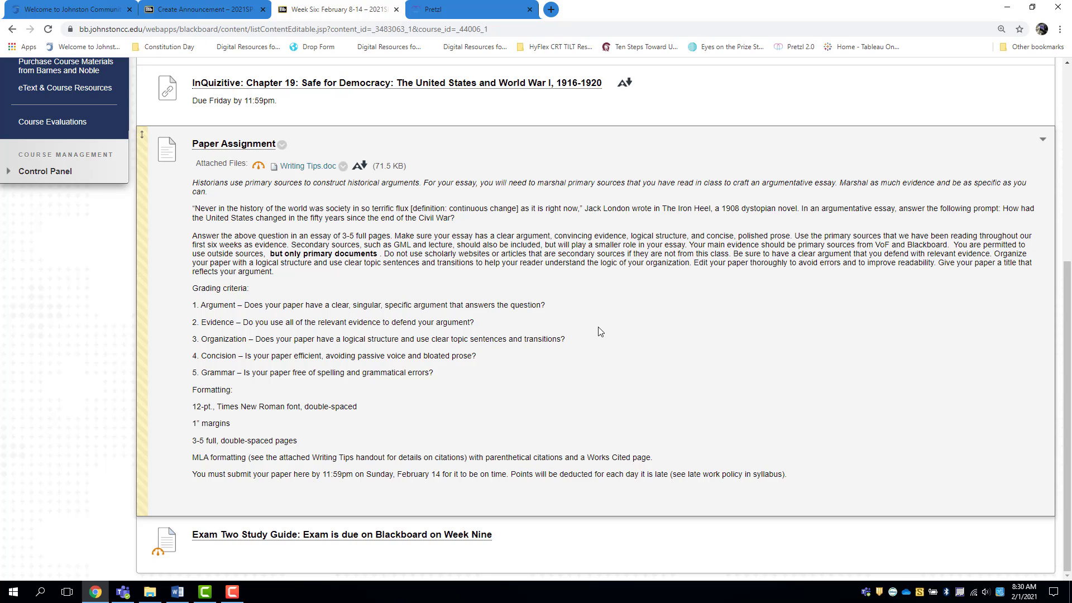